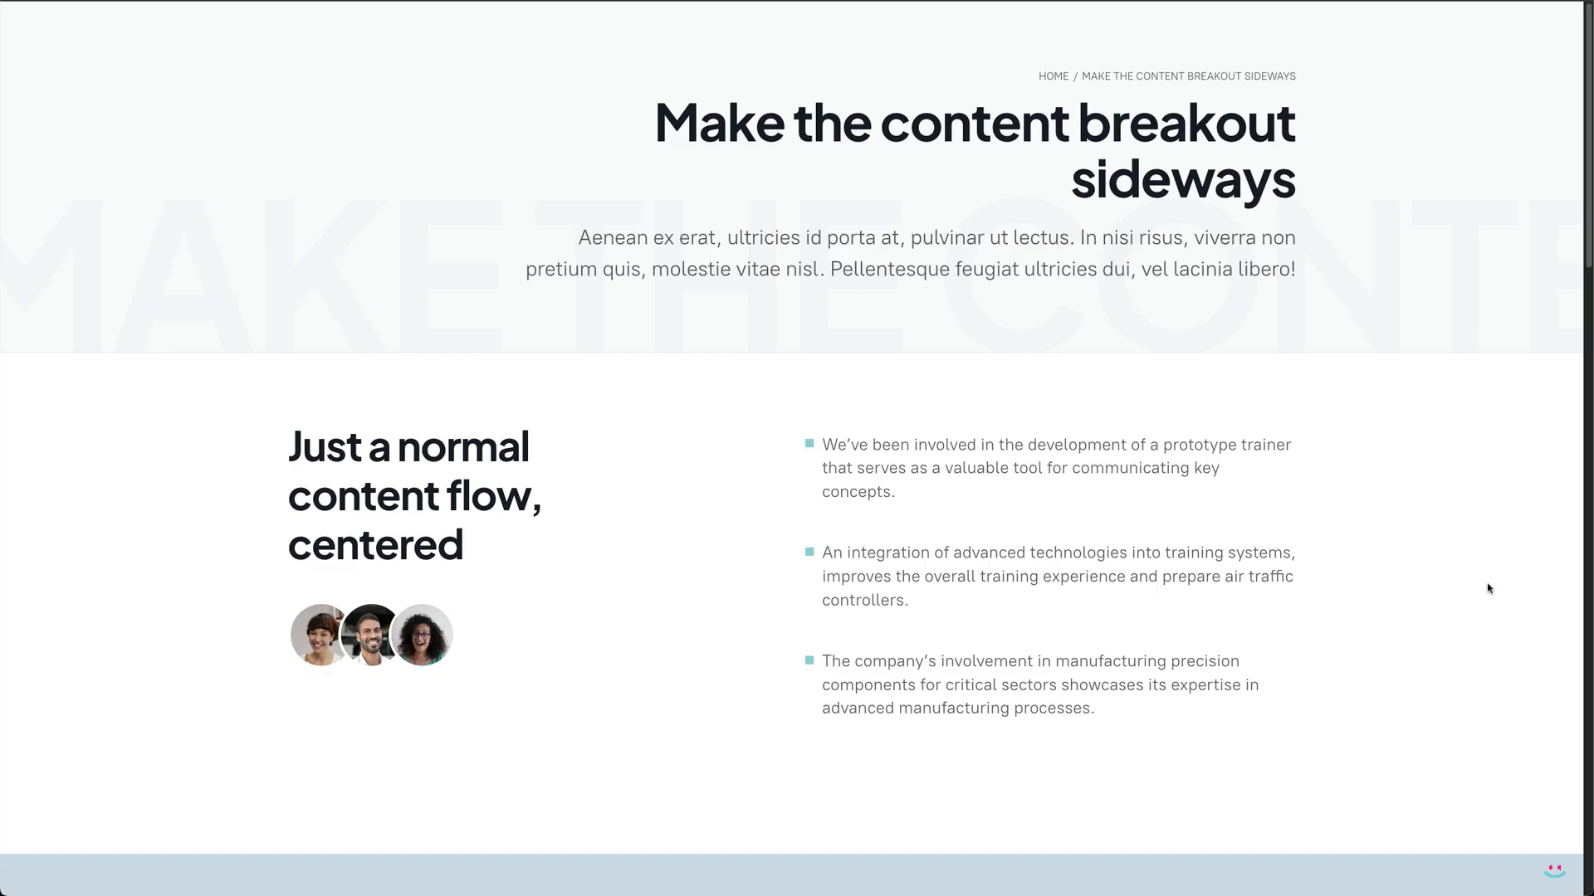
Scroll the live page, advancing the image slider, to preview the breakout slider and numbers sections.
{"action": "scroll", "scroll_direction": "down", "scroll_amount": 3}
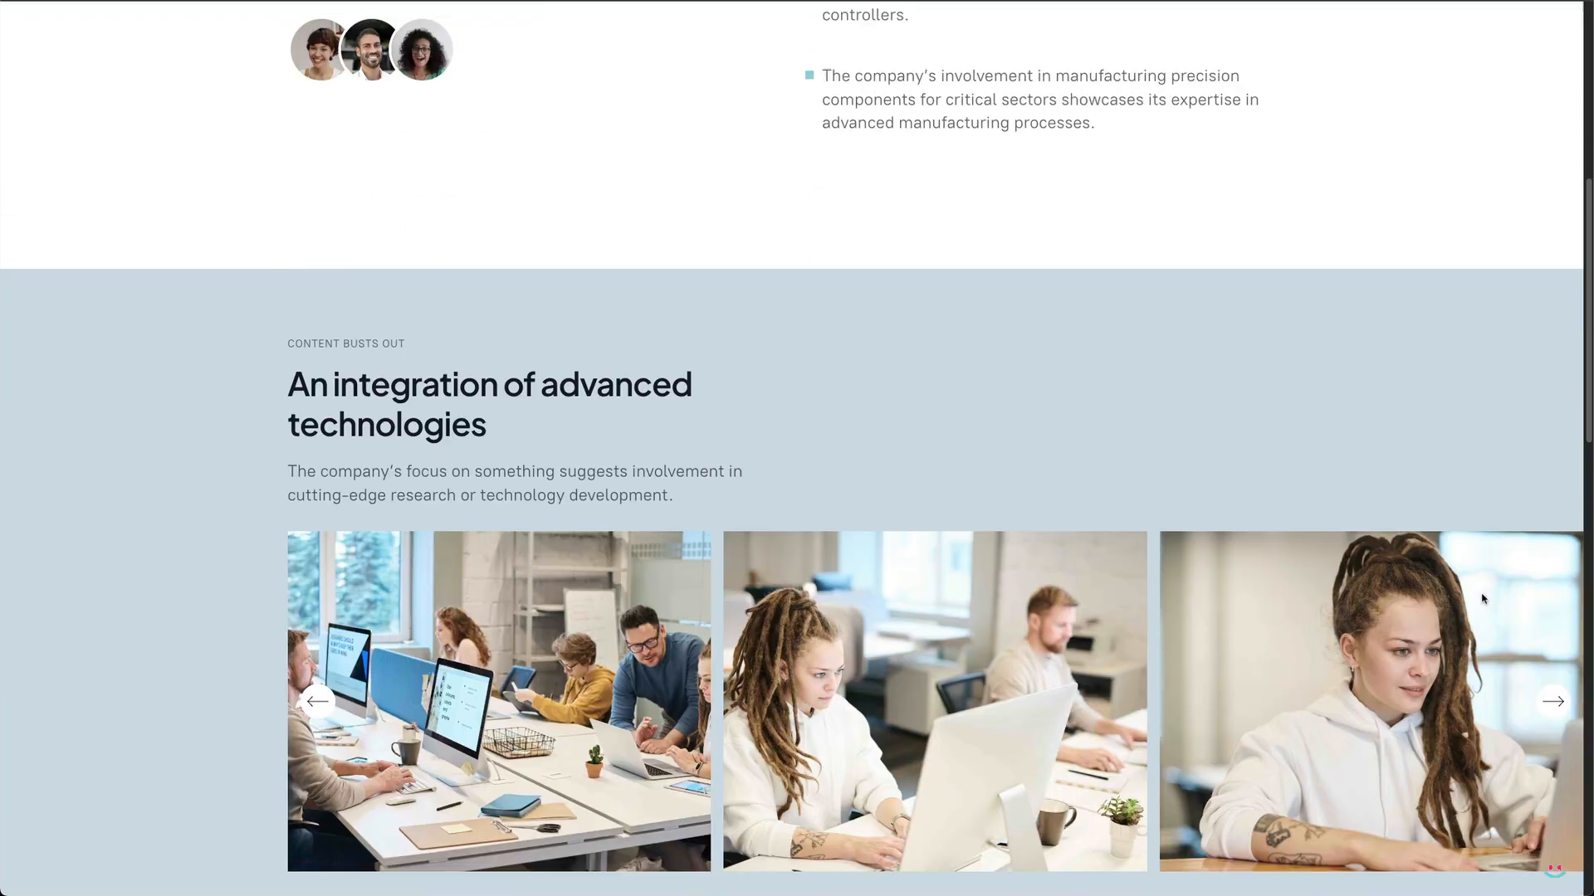
{"action": "scroll", "scroll_direction": "down", "scroll_amount": 3}
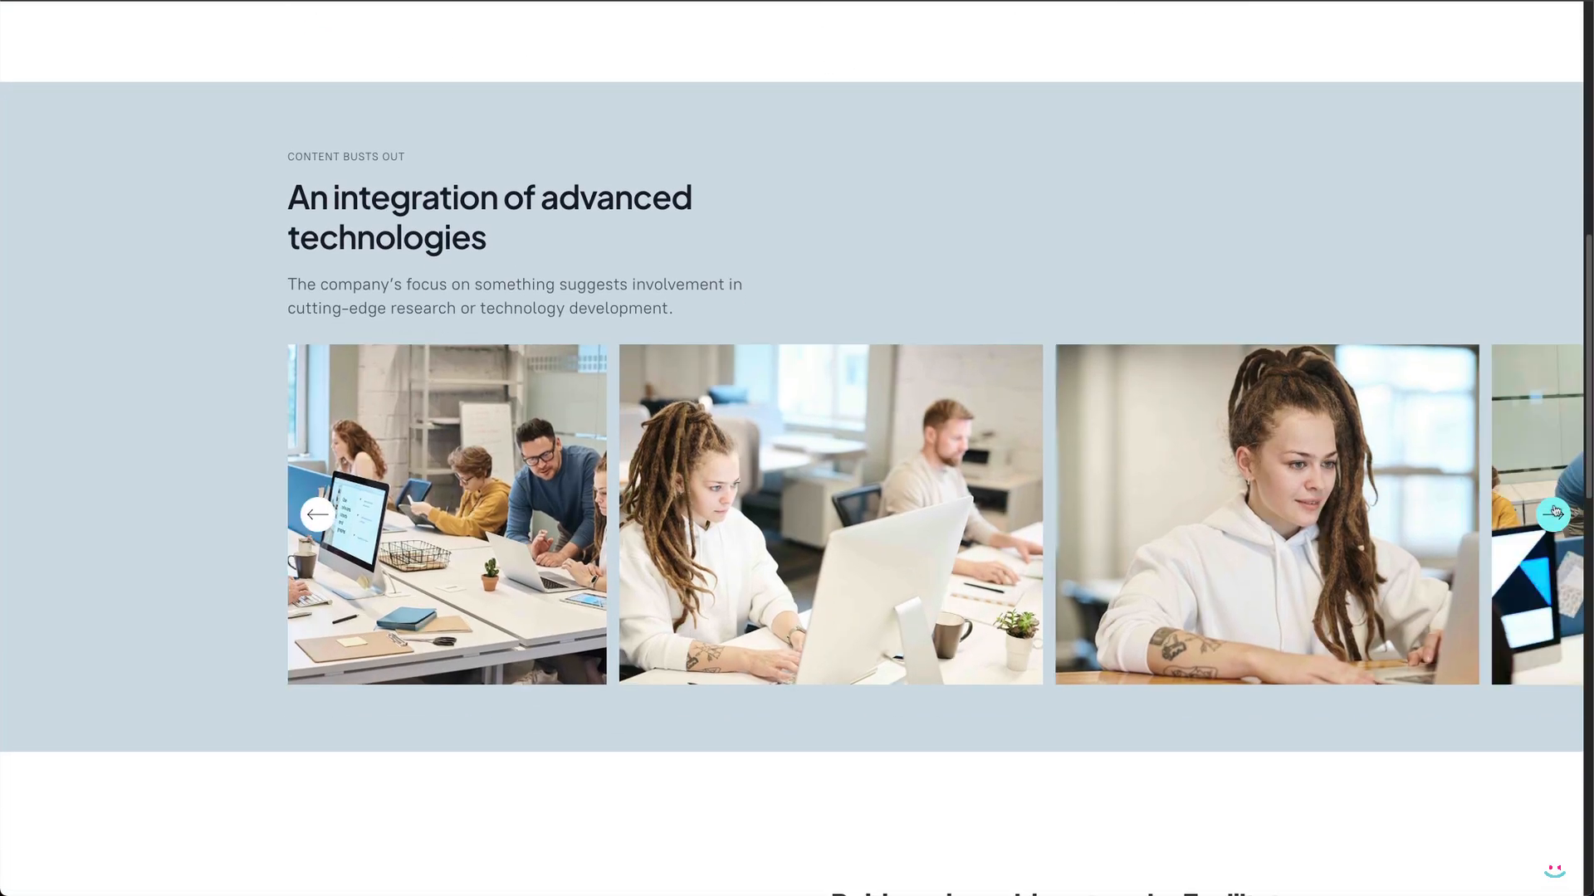
{"action": "left_click", "coordinate": [1552, 515]}
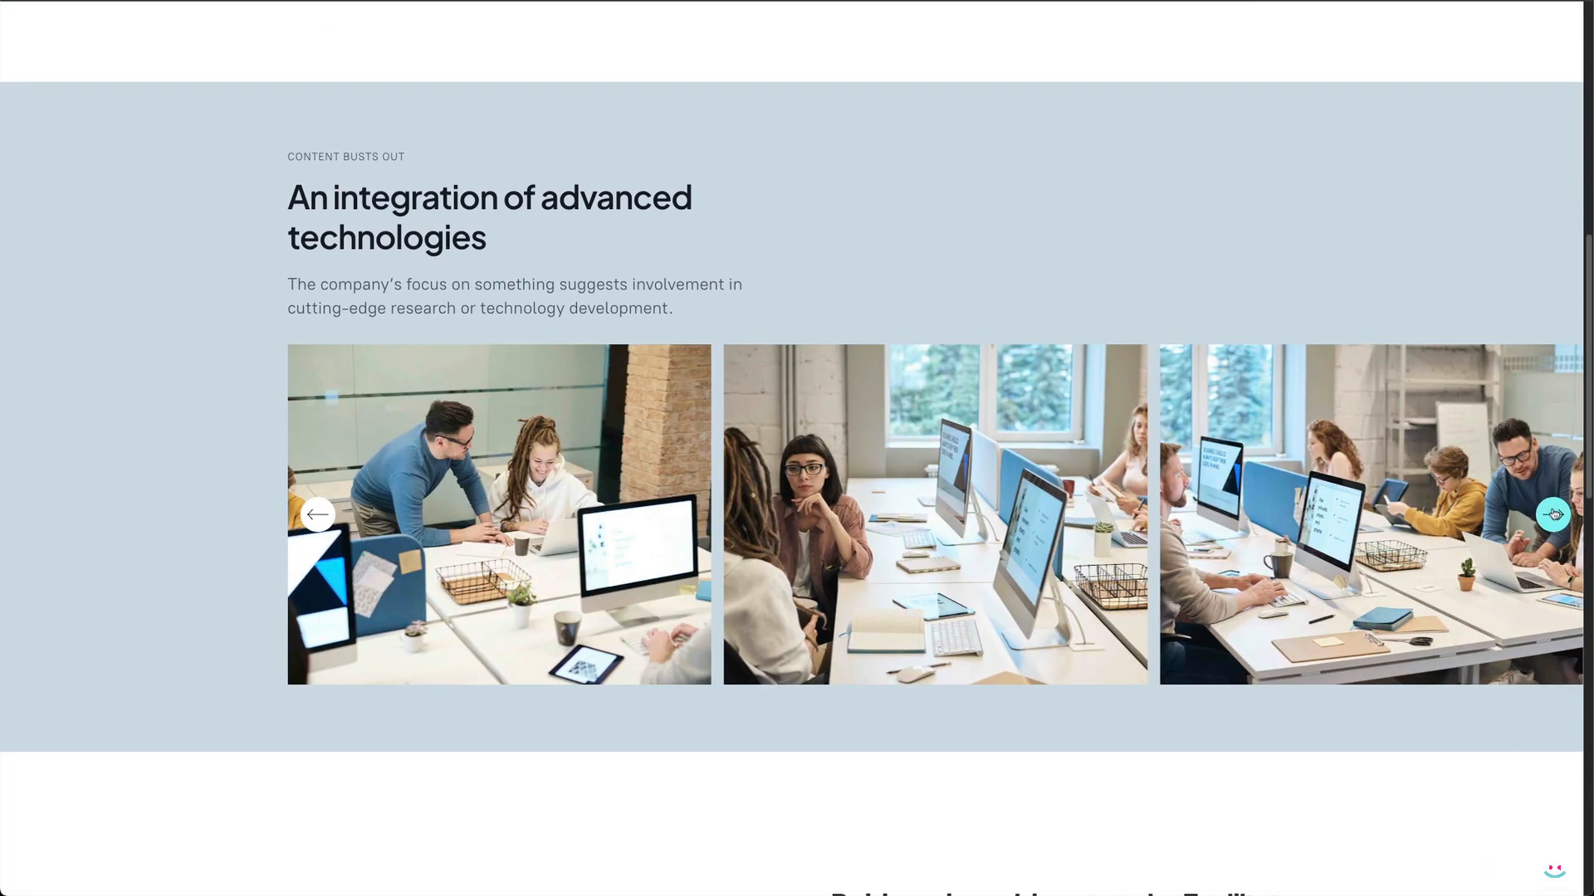
{"action": "scroll", "scroll_direction": "down", "scroll_amount": 3}
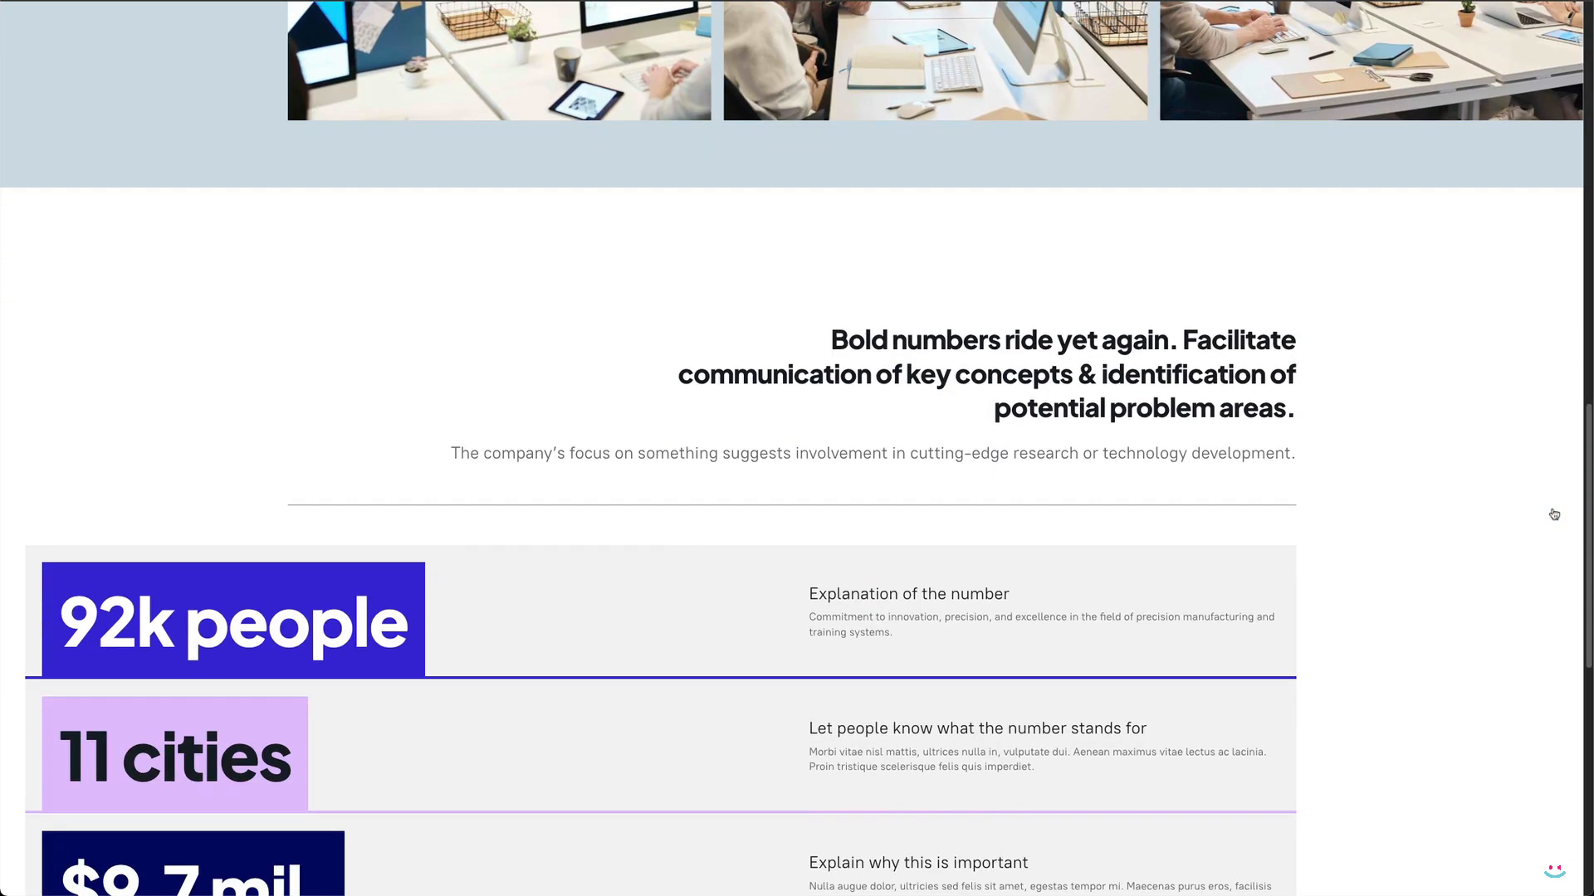
{"action": "scroll", "scroll_direction": "down", "scroll_amount": 3}
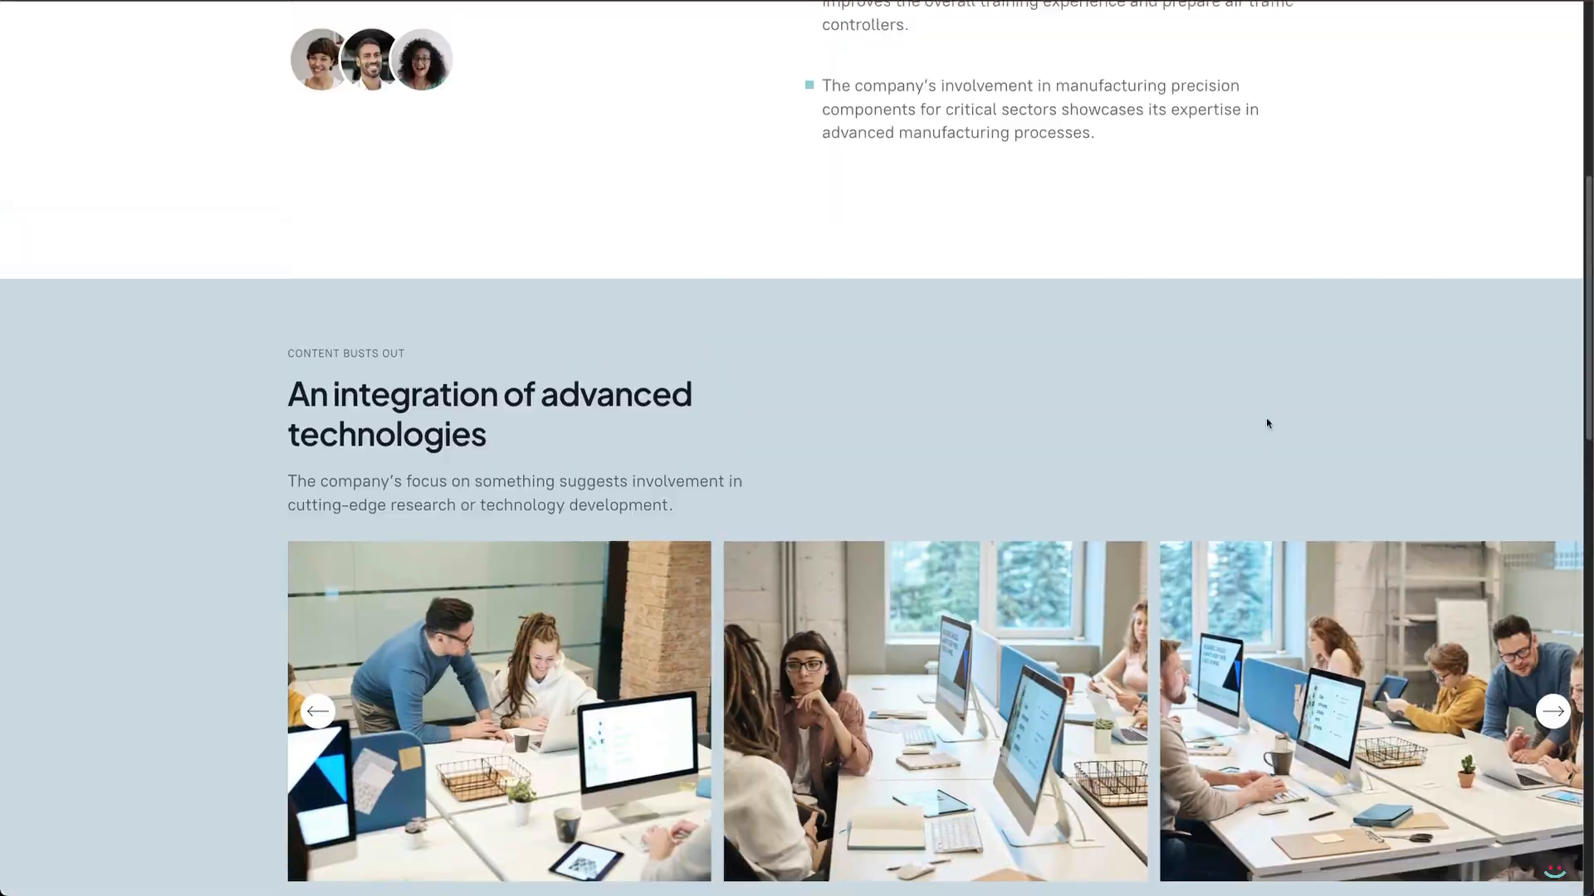
{"action": "scroll", "scroll_direction": "up", "scroll_amount": 3}
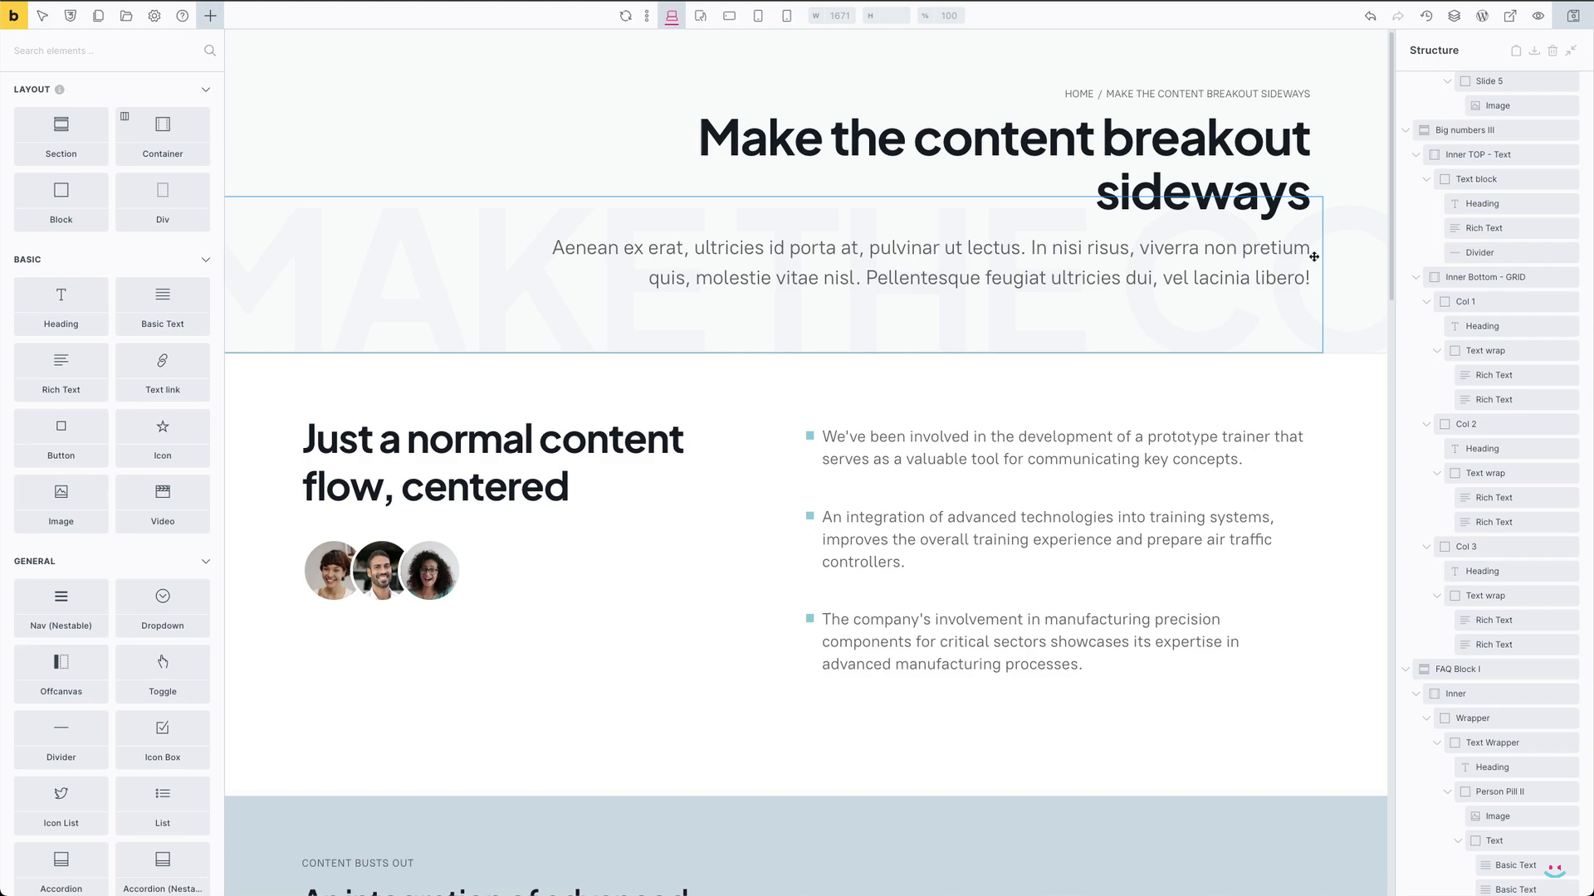
Scroll the canvas down to the image slider section and select it.
{"action": "scroll", "scroll_direction": "down", "scroll_amount": 3}
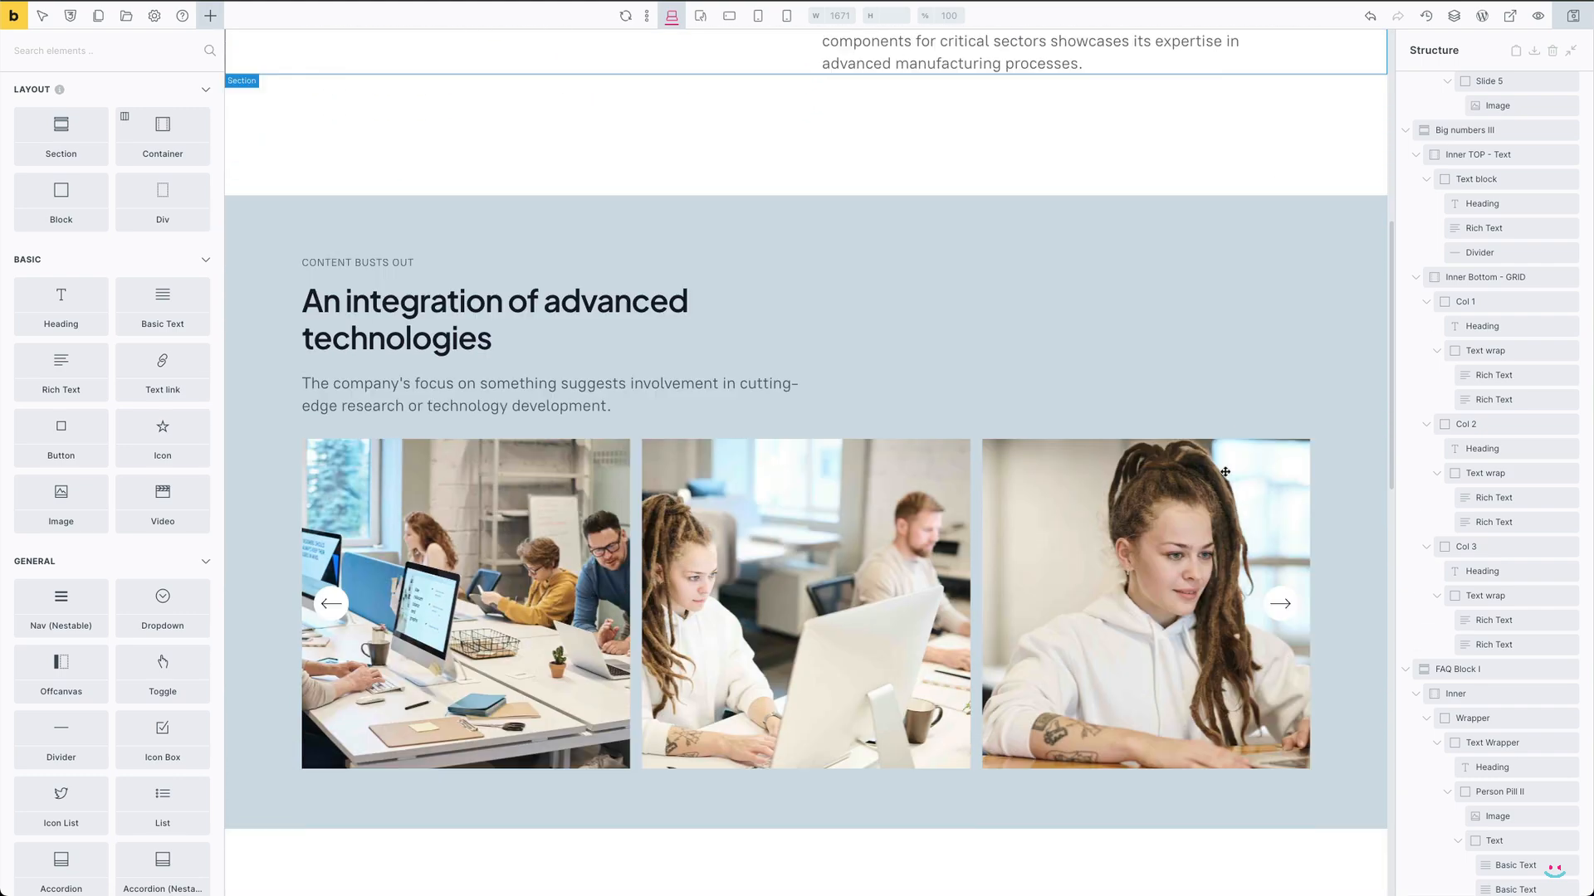
{"action": "scroll", "scroll_direction": "down", "scroll_amount": 3}
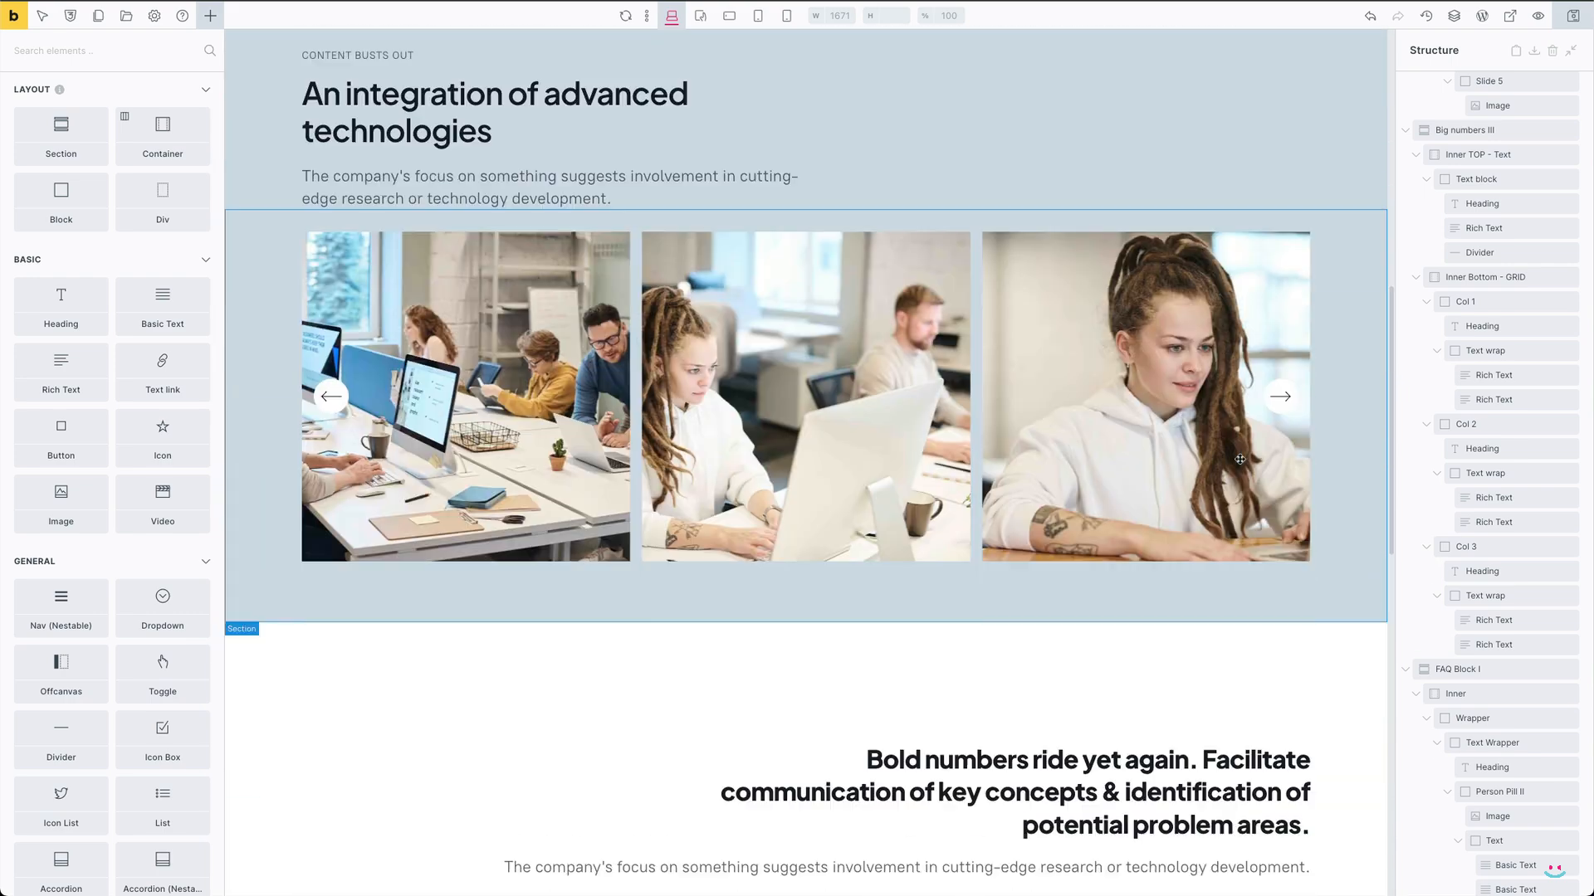
{"action": "left_click", "coordinate": [153, 15]}
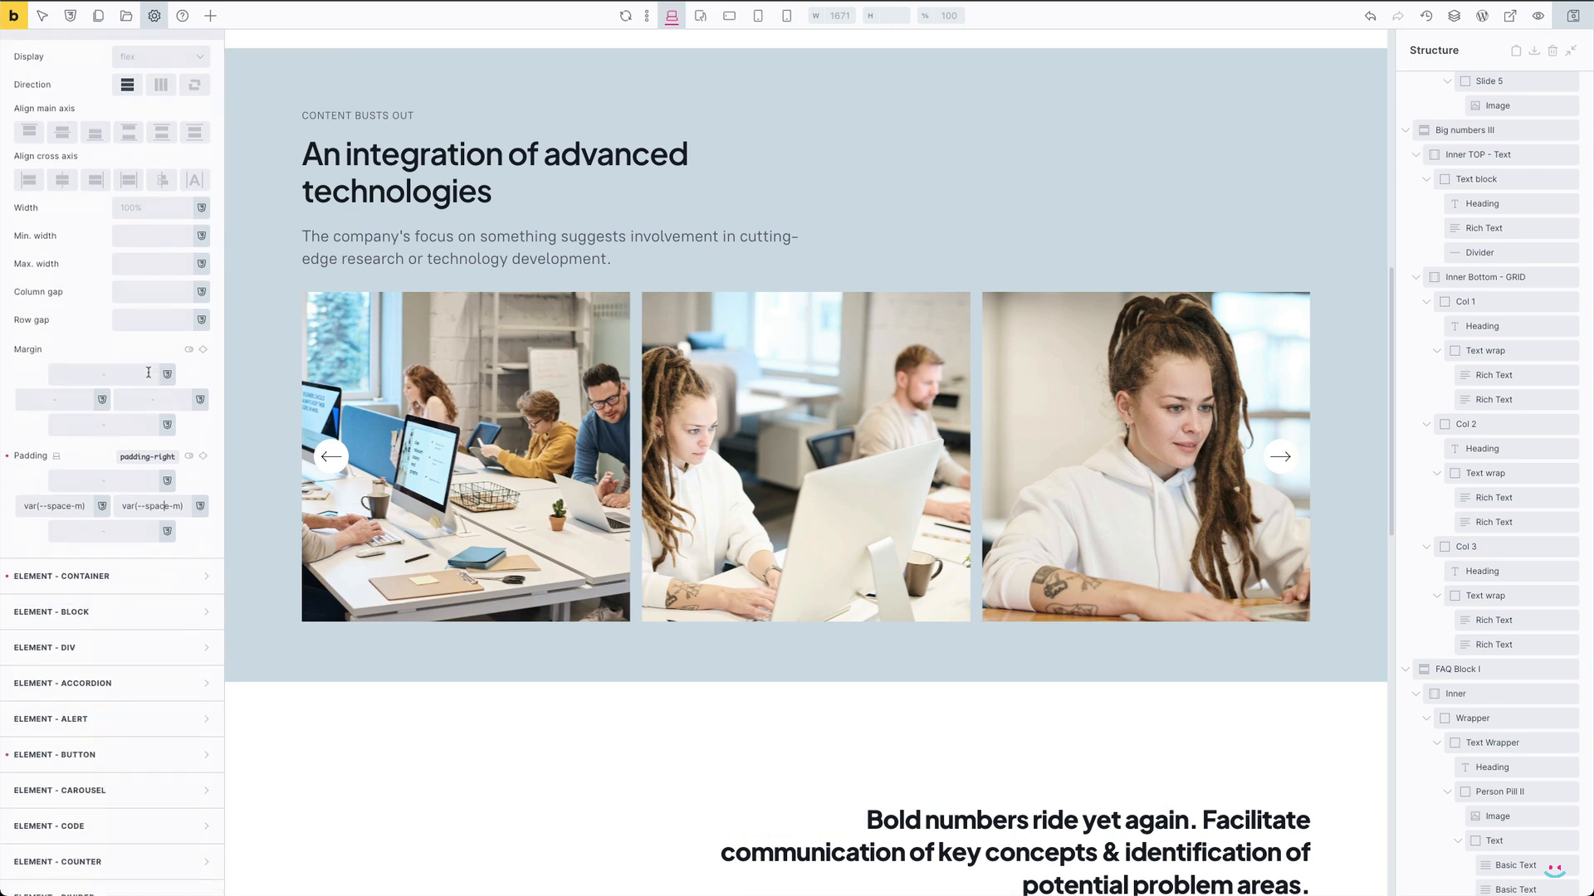
Expand Element - Container in Theme Styles and check its 1440 width, leaving it unchanged.
{"action": "scroll", "scroll_direction": "down", "scroll_amount": 3}
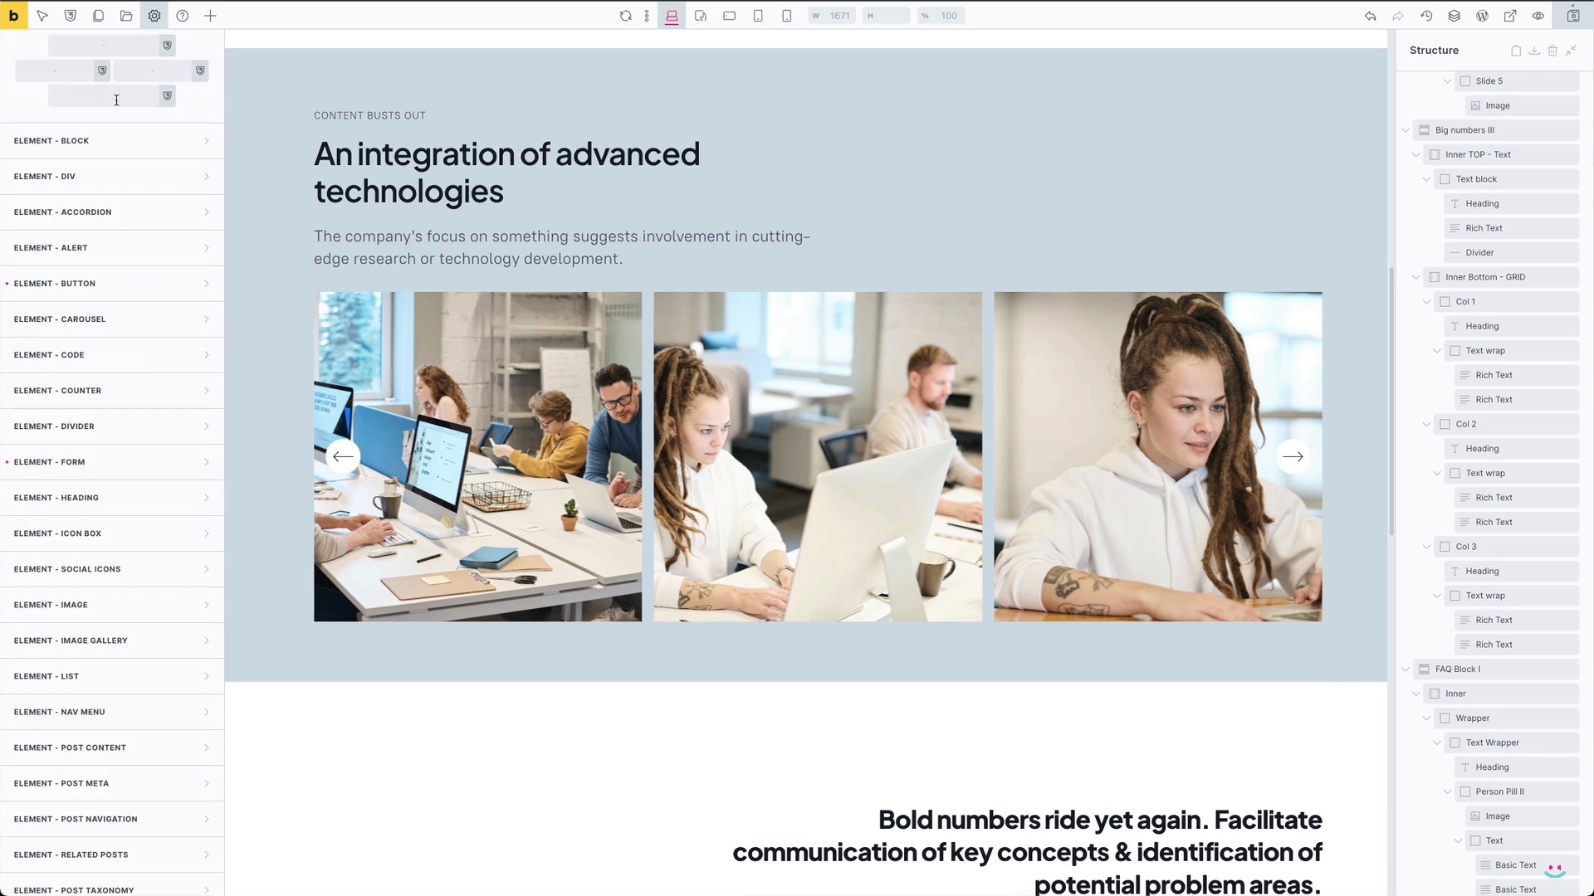
{"action": "left_click", "coordinate": [60, 231]}
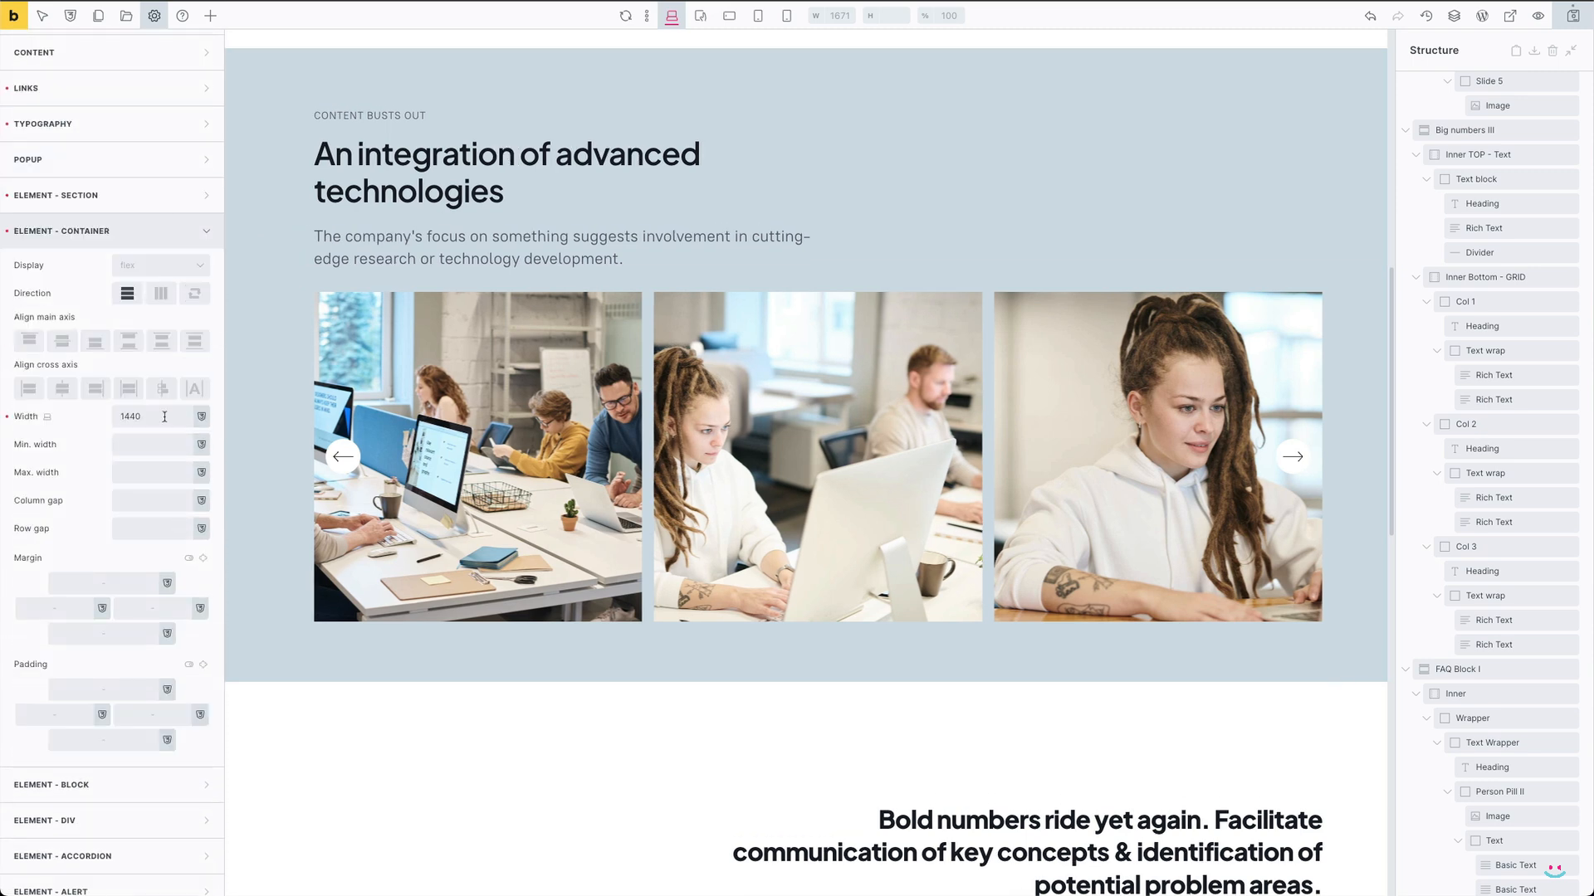
{"action": "triple_click", "coordinate": [130, 417]}
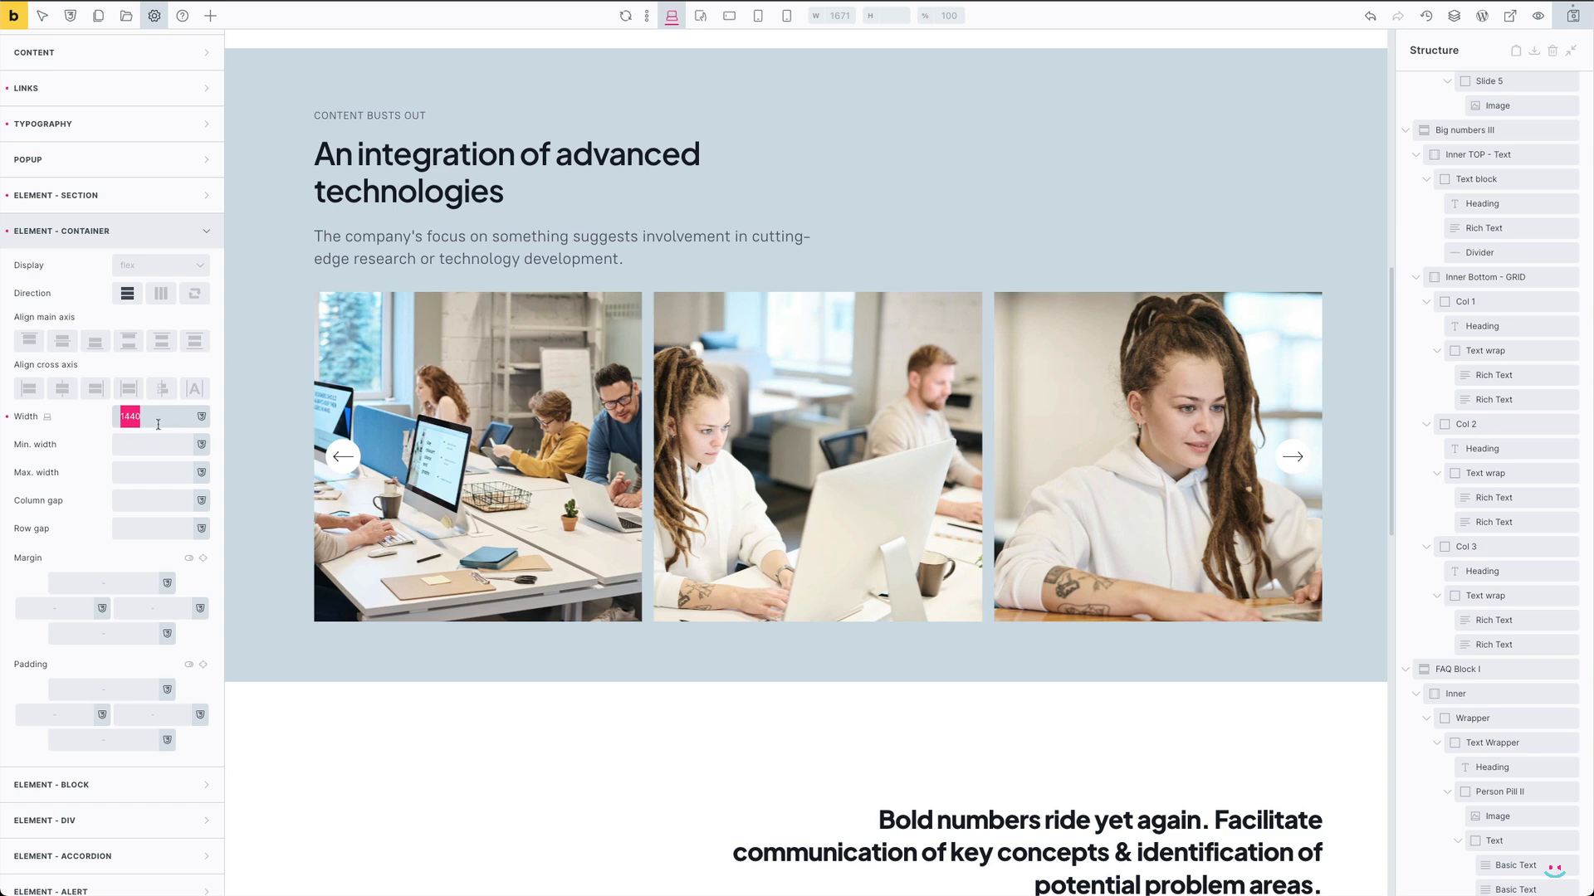
{"action": "left_click", "coordinate": [129, 417]}
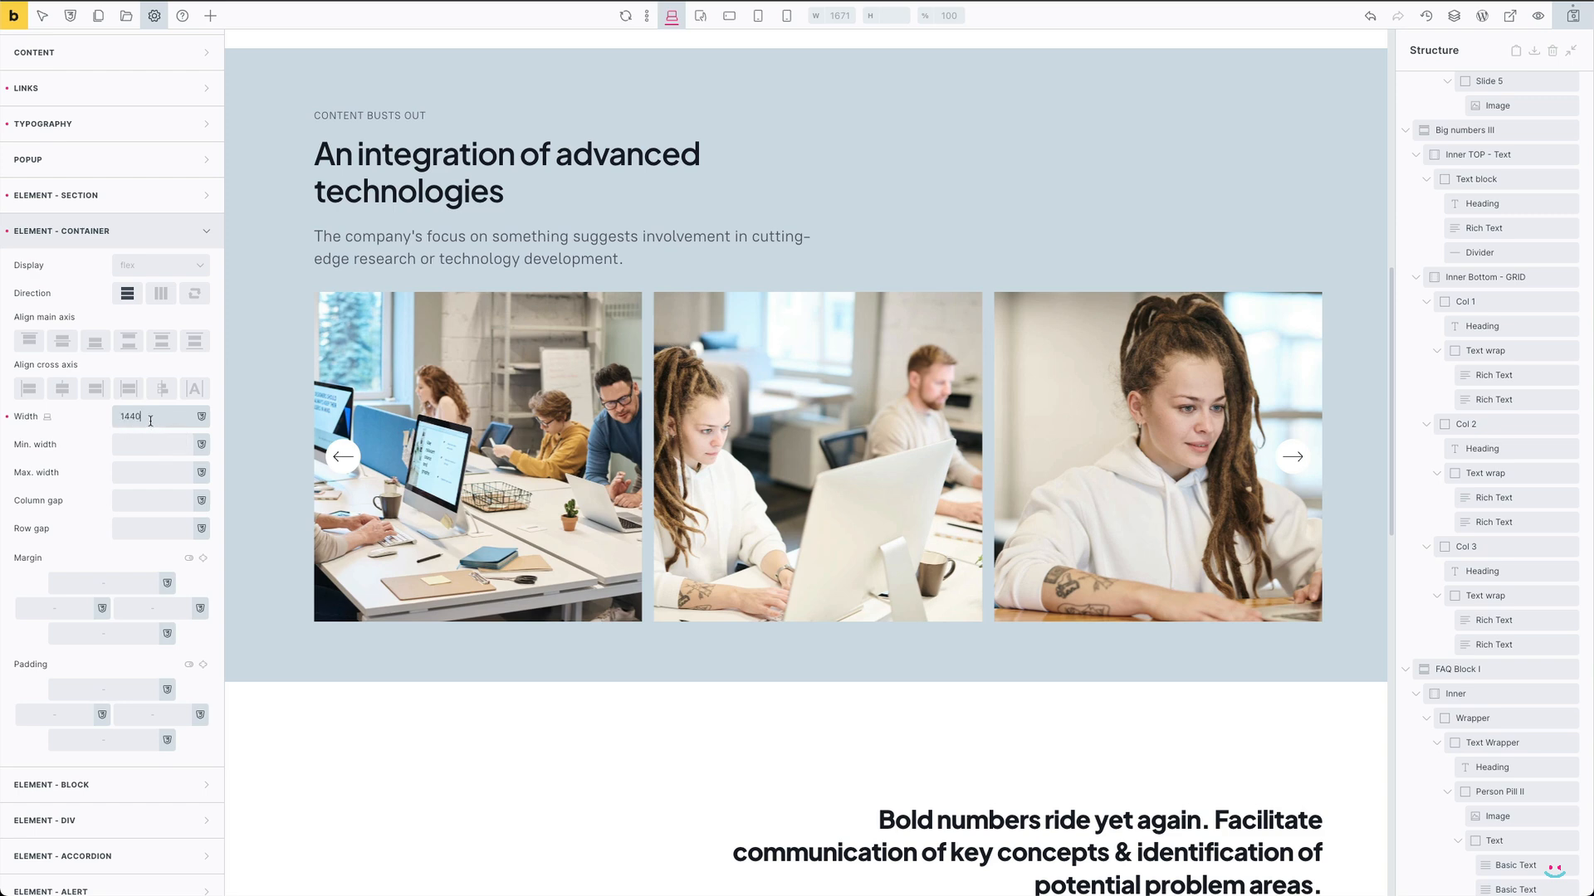
{"action": "mouse_move", "coordinate": [143, 462]}
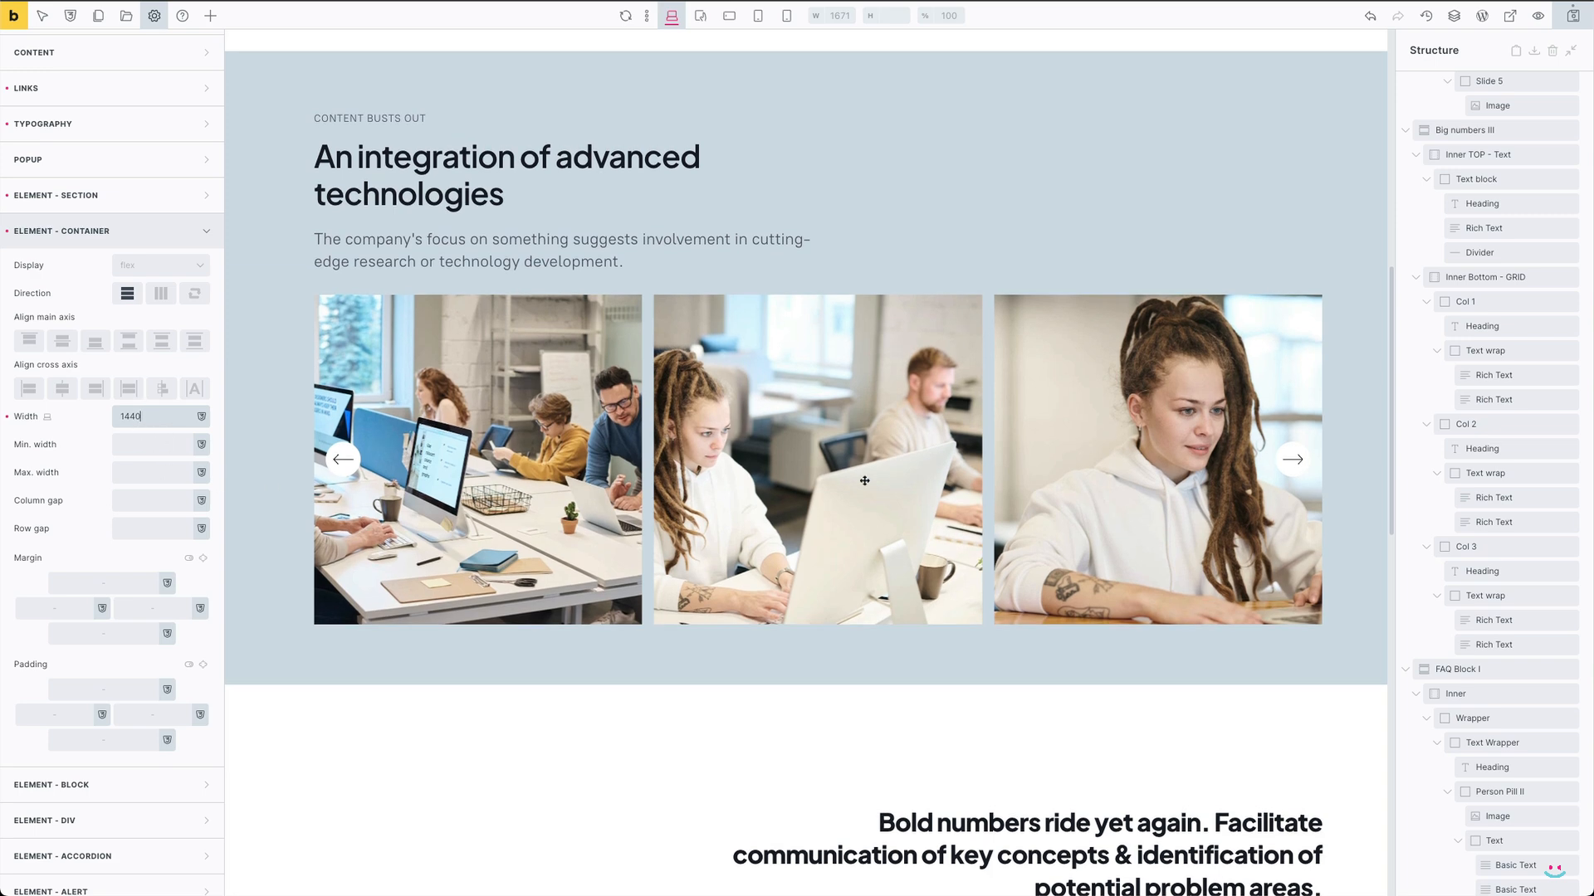
{"action": "scroll", "scroll_direction": "down", "scroll_amount": 3}
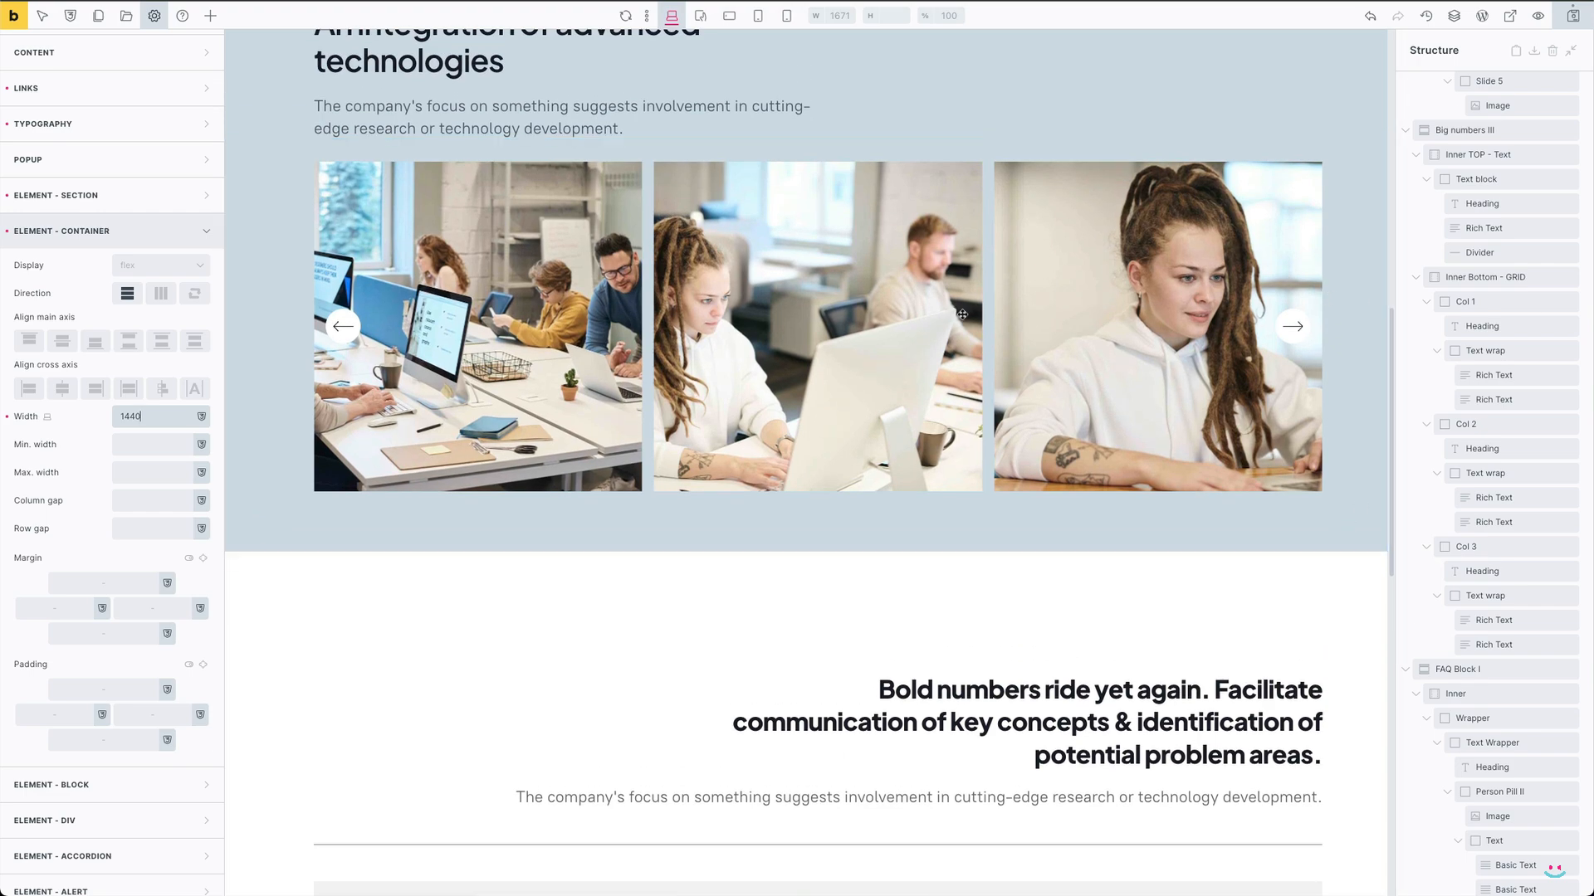
{"action": "mouse_move", "coordinate": [1337, 475]}
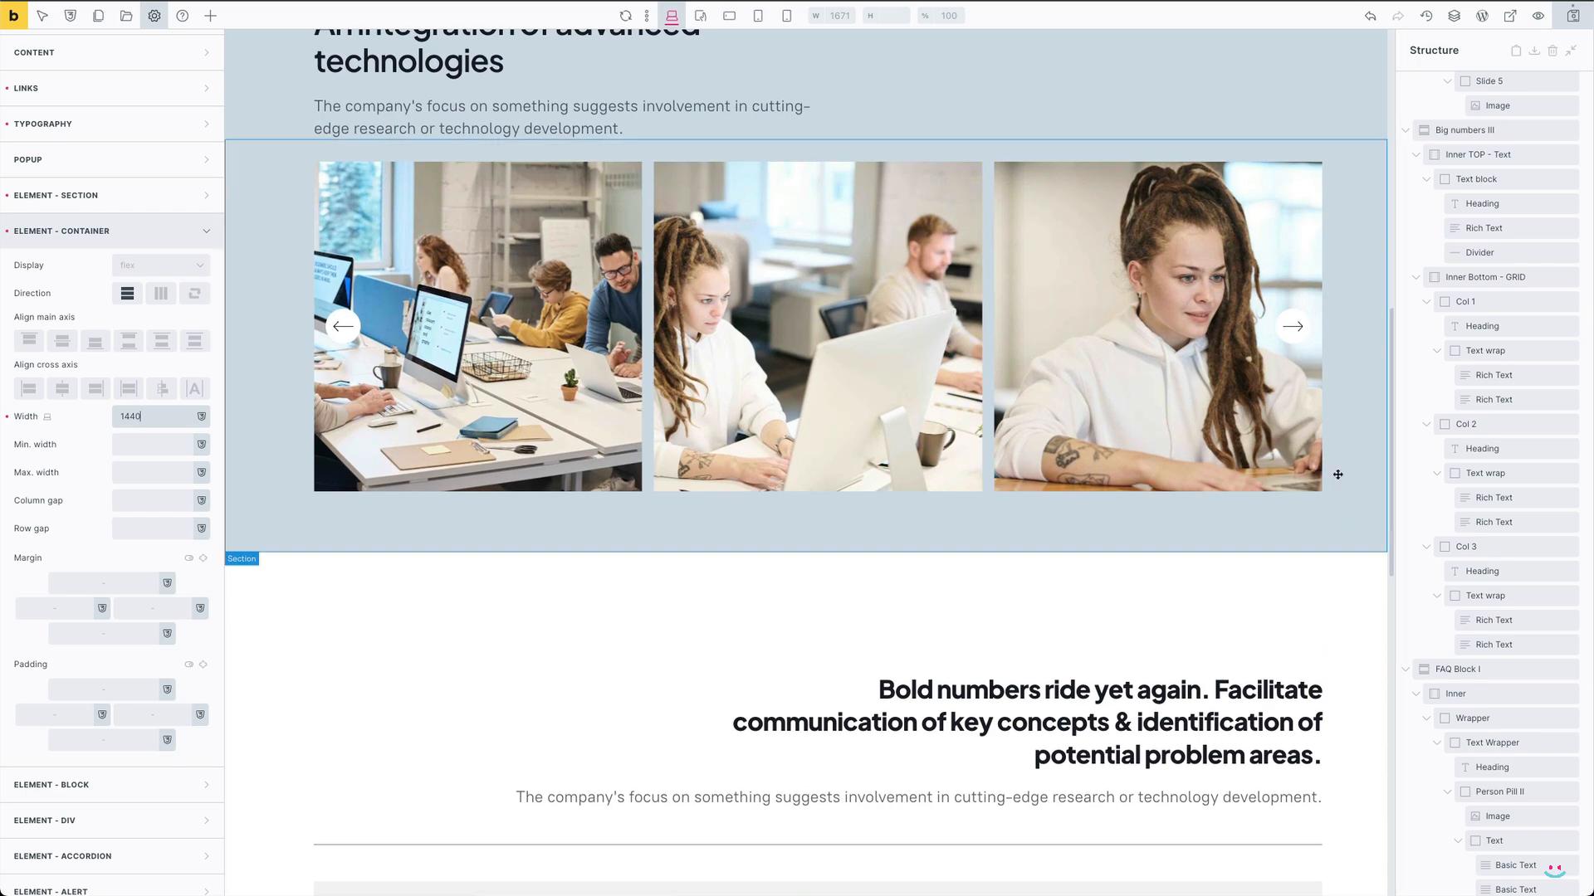
{"action": "scroll", "scroll_direction": "down", "scroll_amount": 3}
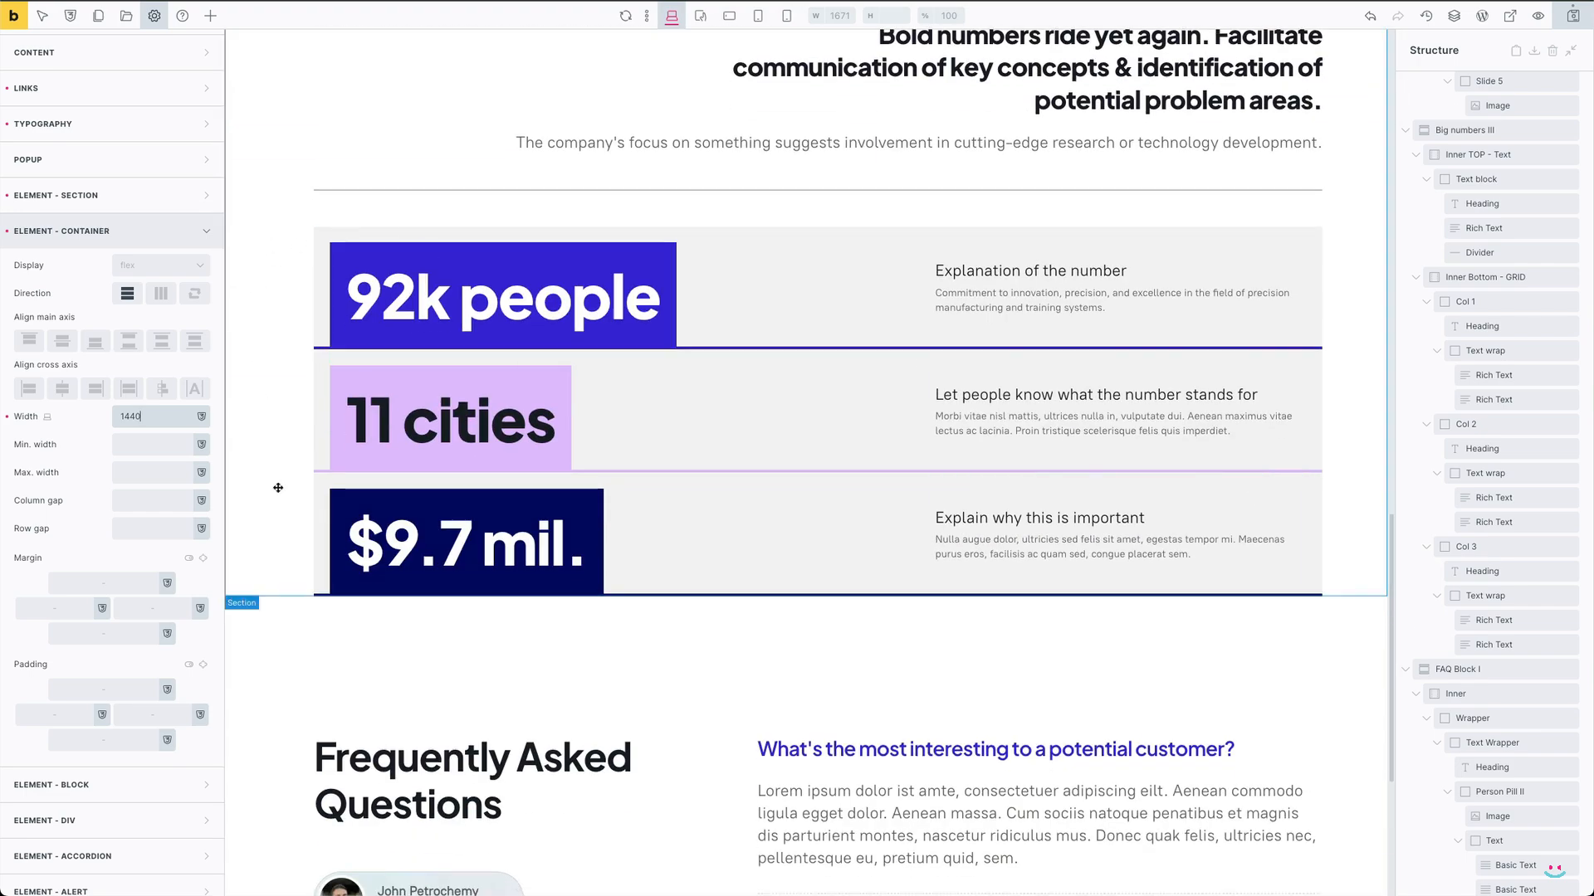
{"action": "mouse_move", "coordinate": [269, 266]}
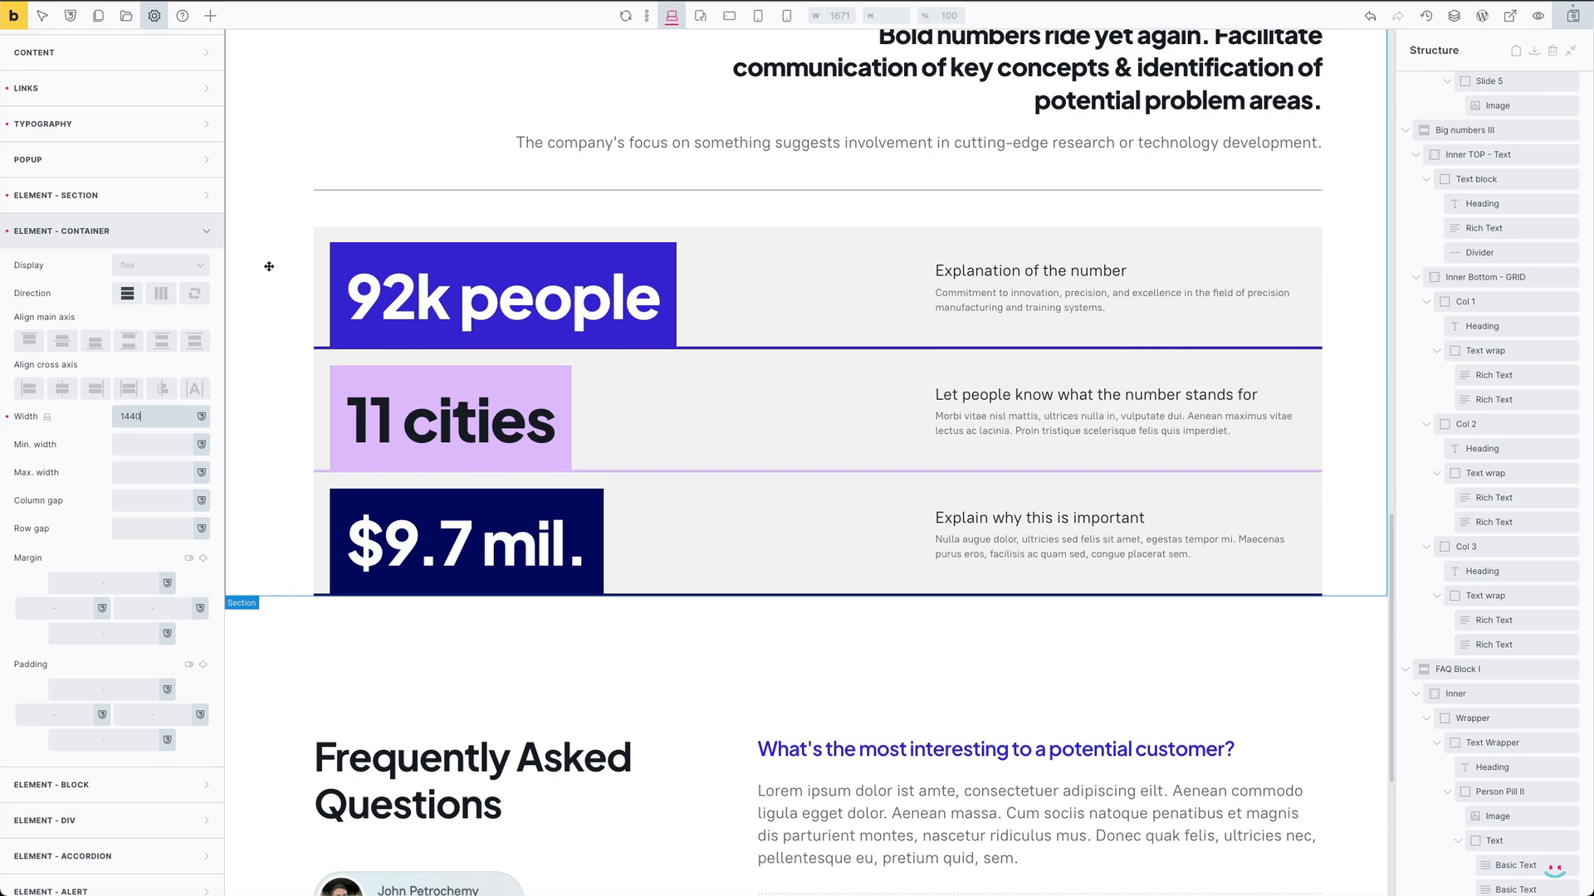
{"action": "scroll", "scroll_direction": "up", "scroll_amount": 3}
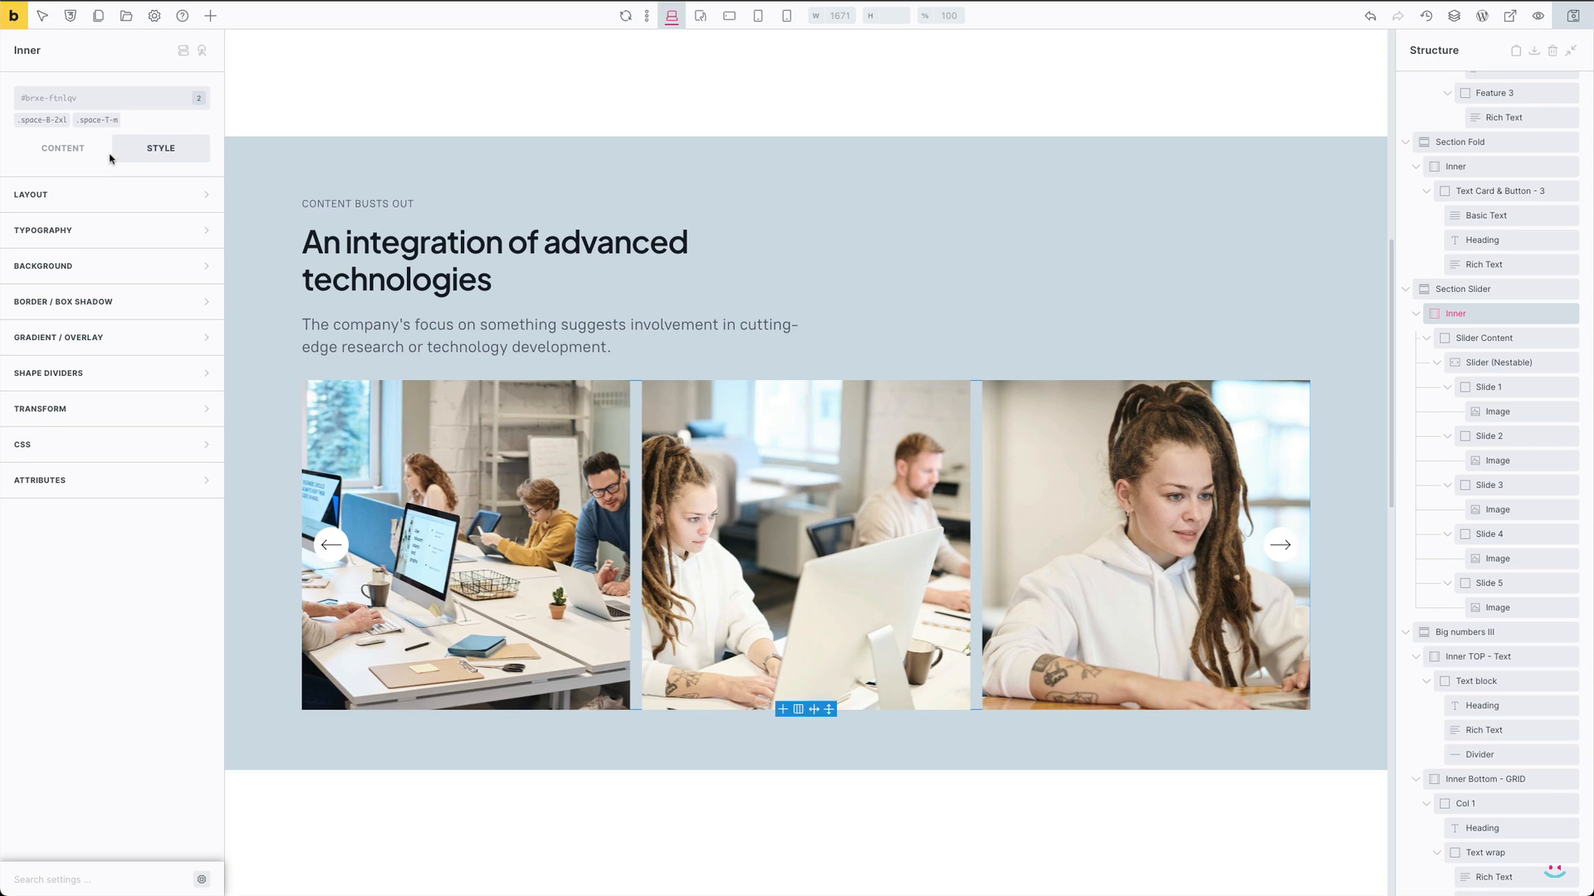
Open Inner's layout and sizing settings and start entering a calc() width.
{"action": "left_click", "coordinate": [30, 194]}
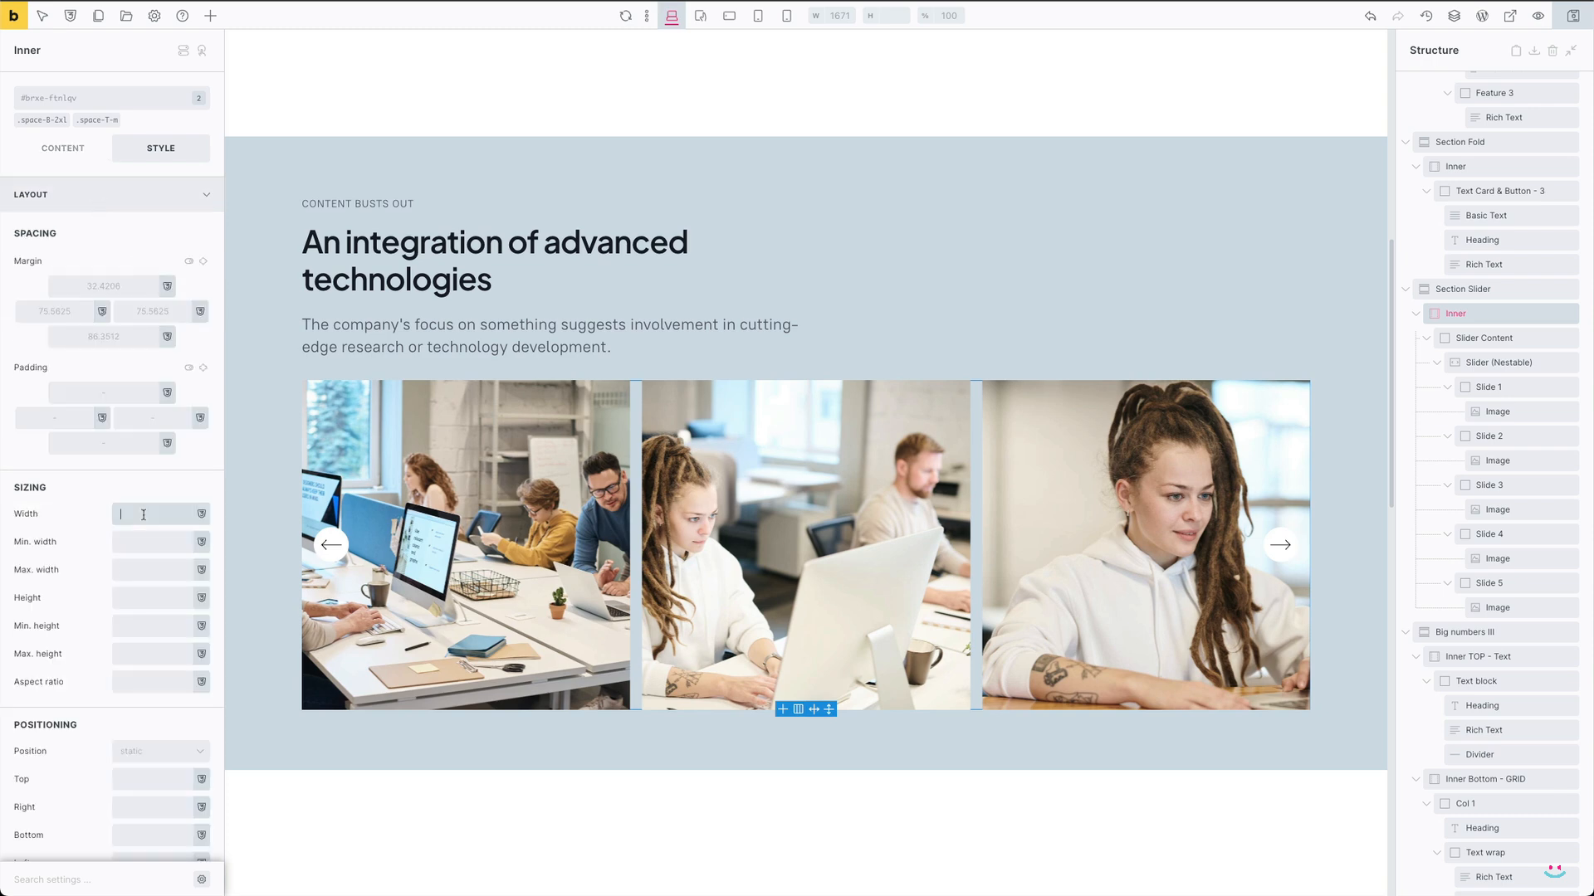
{"action": "type", "text": "calc(100% - (100% - 1440px"}
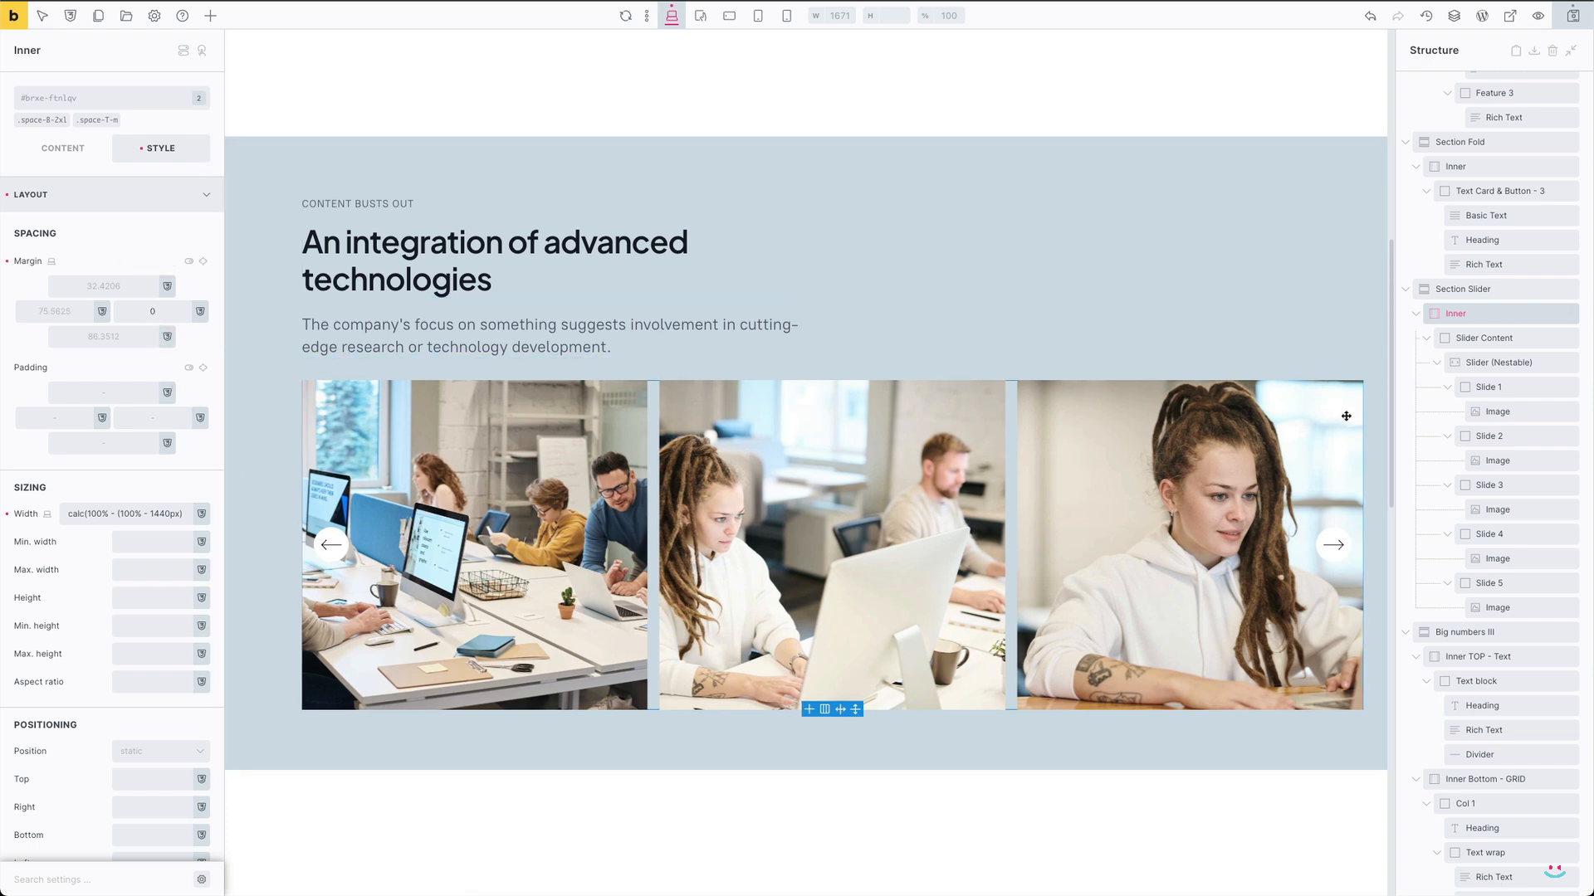
{"action": "mouse_move", "coordinate": [1467, 317]}
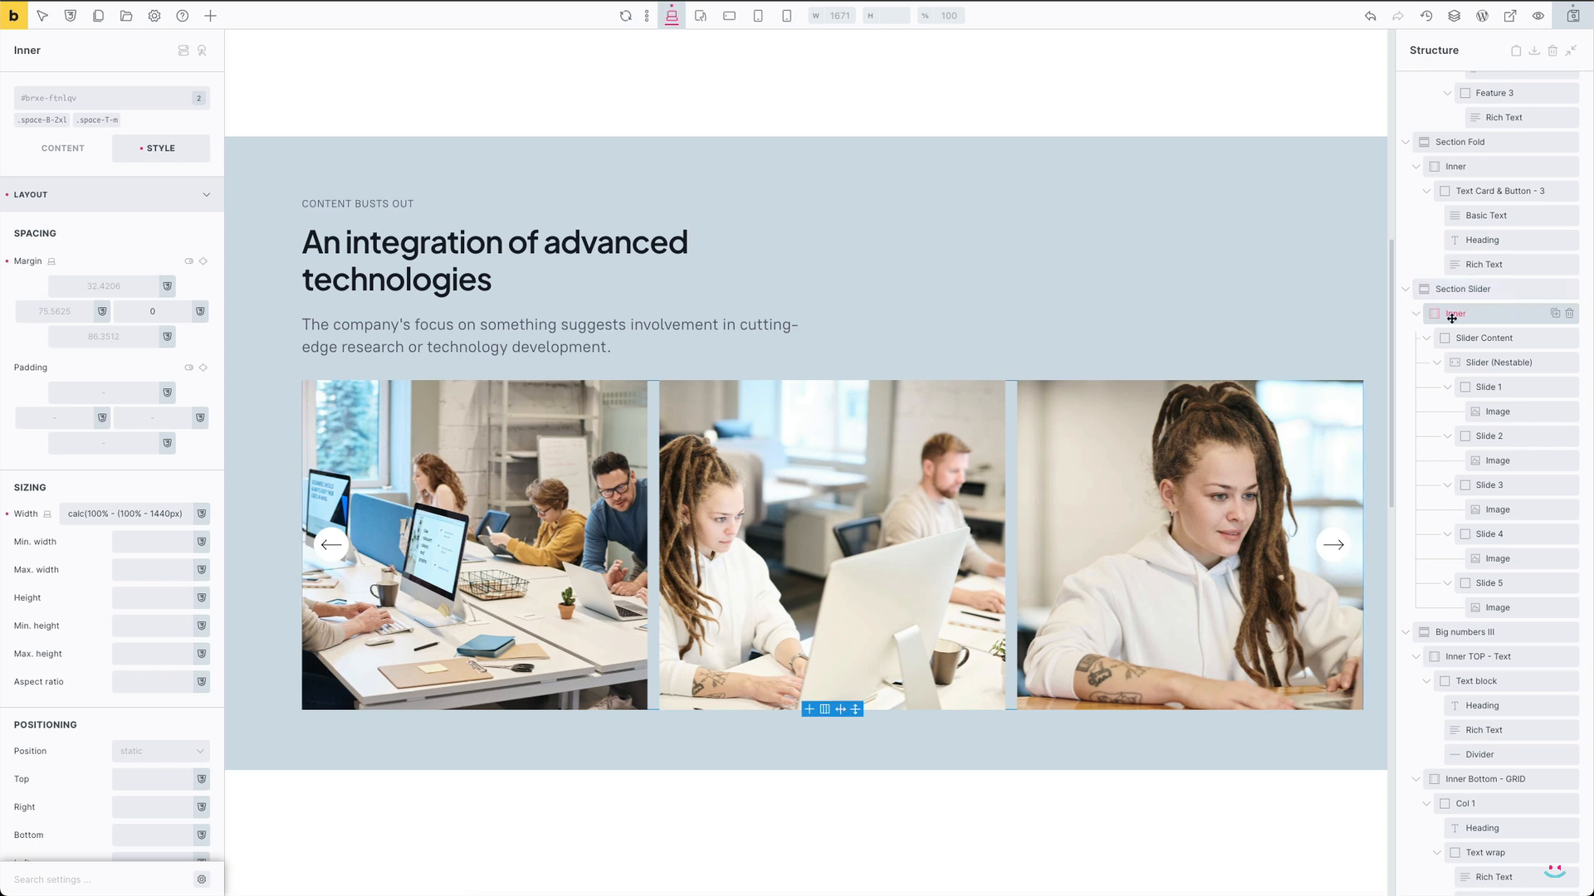
{"action": "left_click", "coordinate": [1461, 302]}
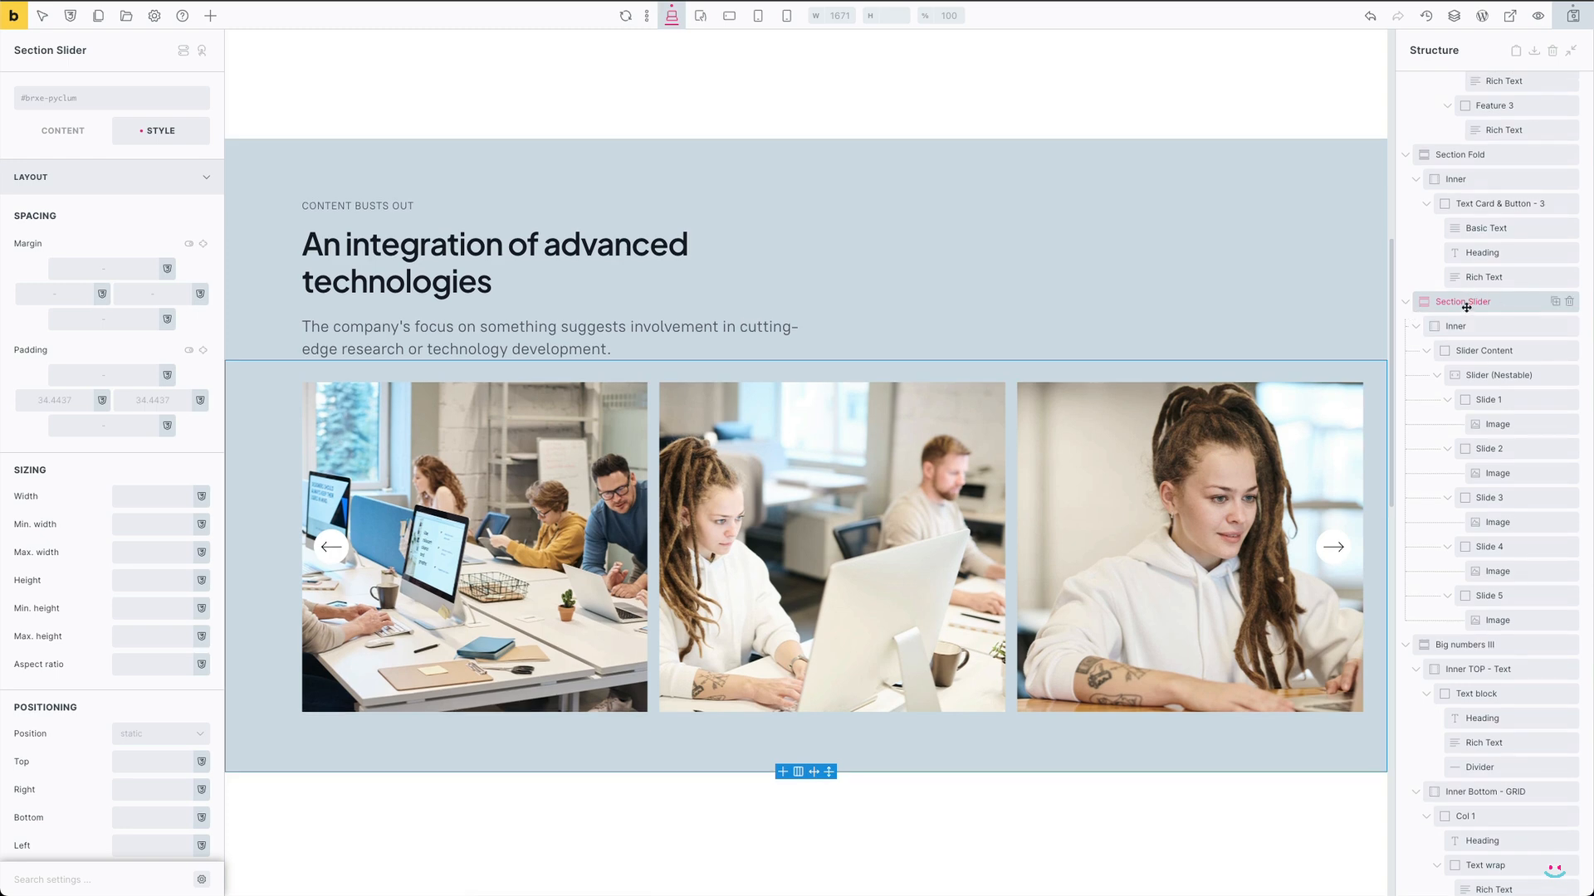
{"action": "left_click", "coordinate": [1454, 312]}
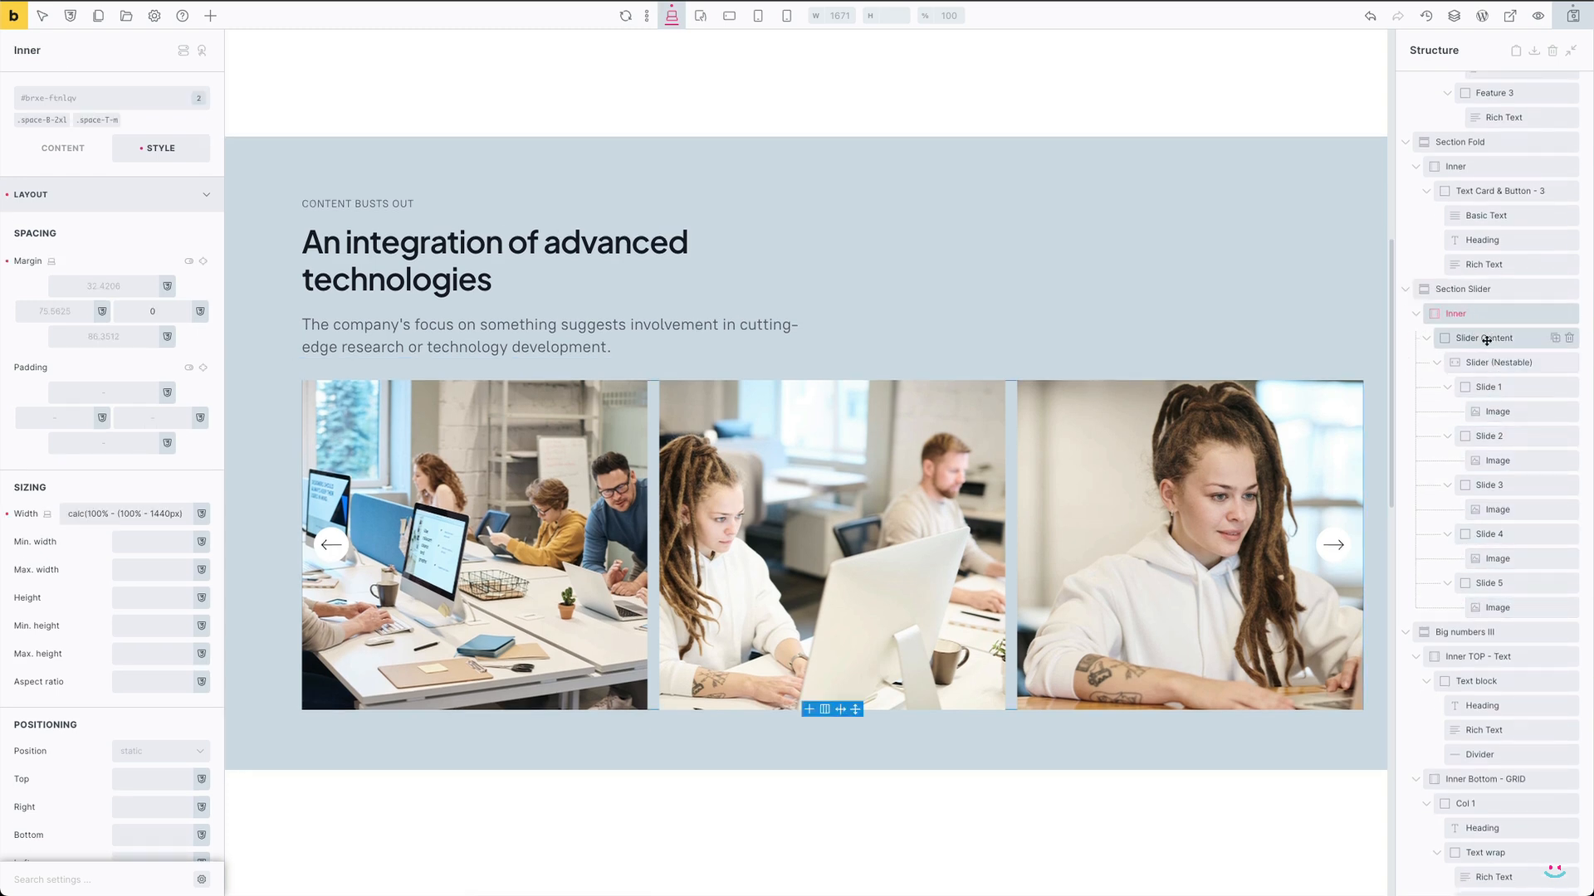
{"action": "left_click", "coordinate": [1498, 338]}
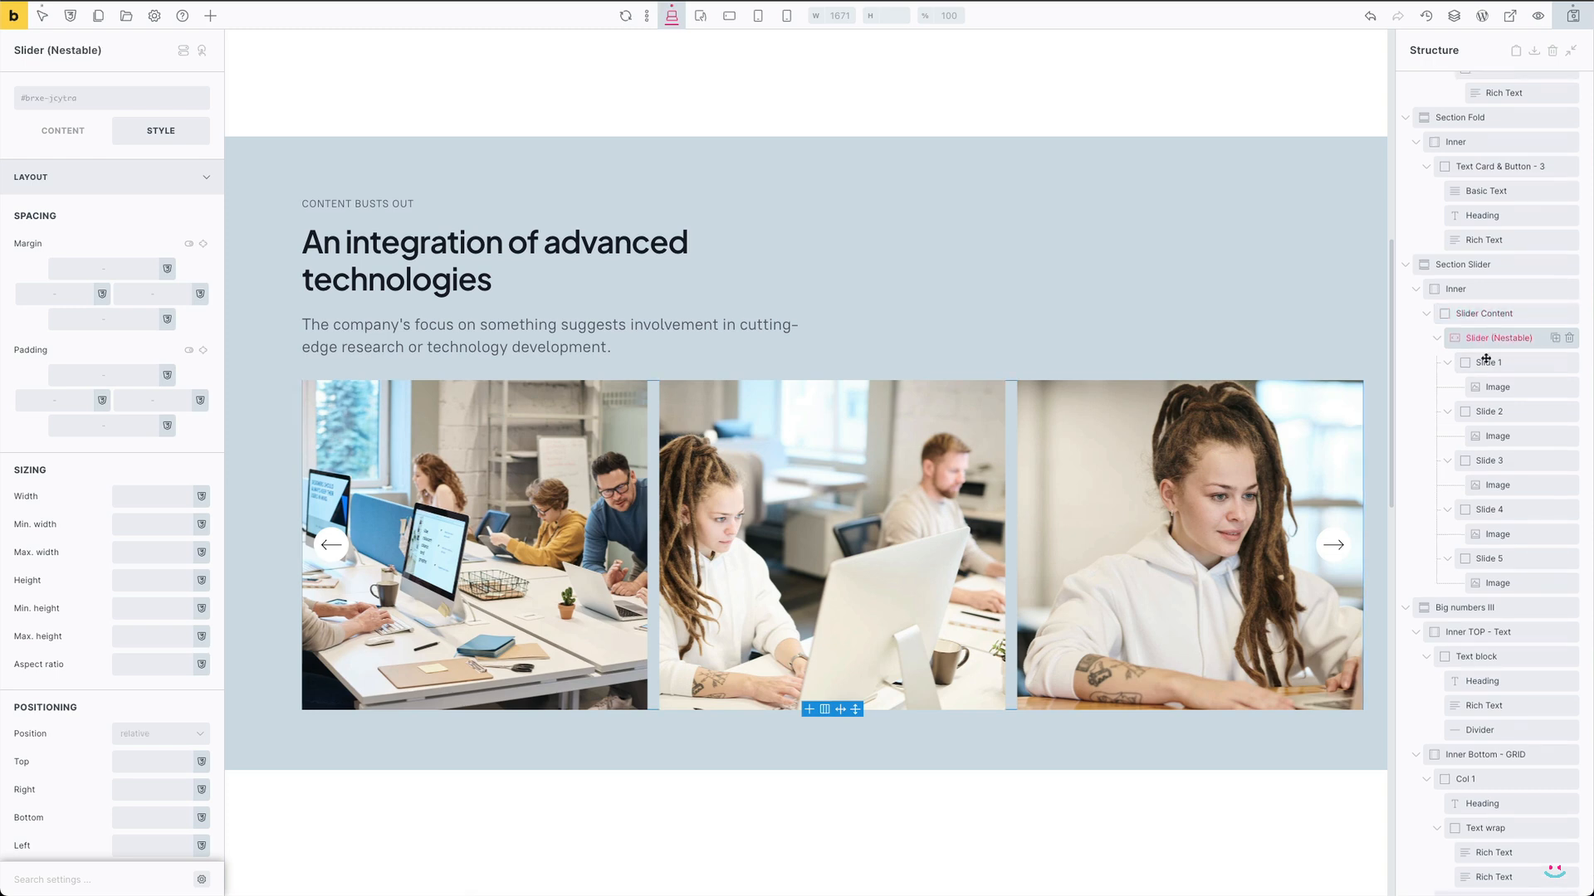
{"action": "left_click", "coordinate": [1455, 313]}
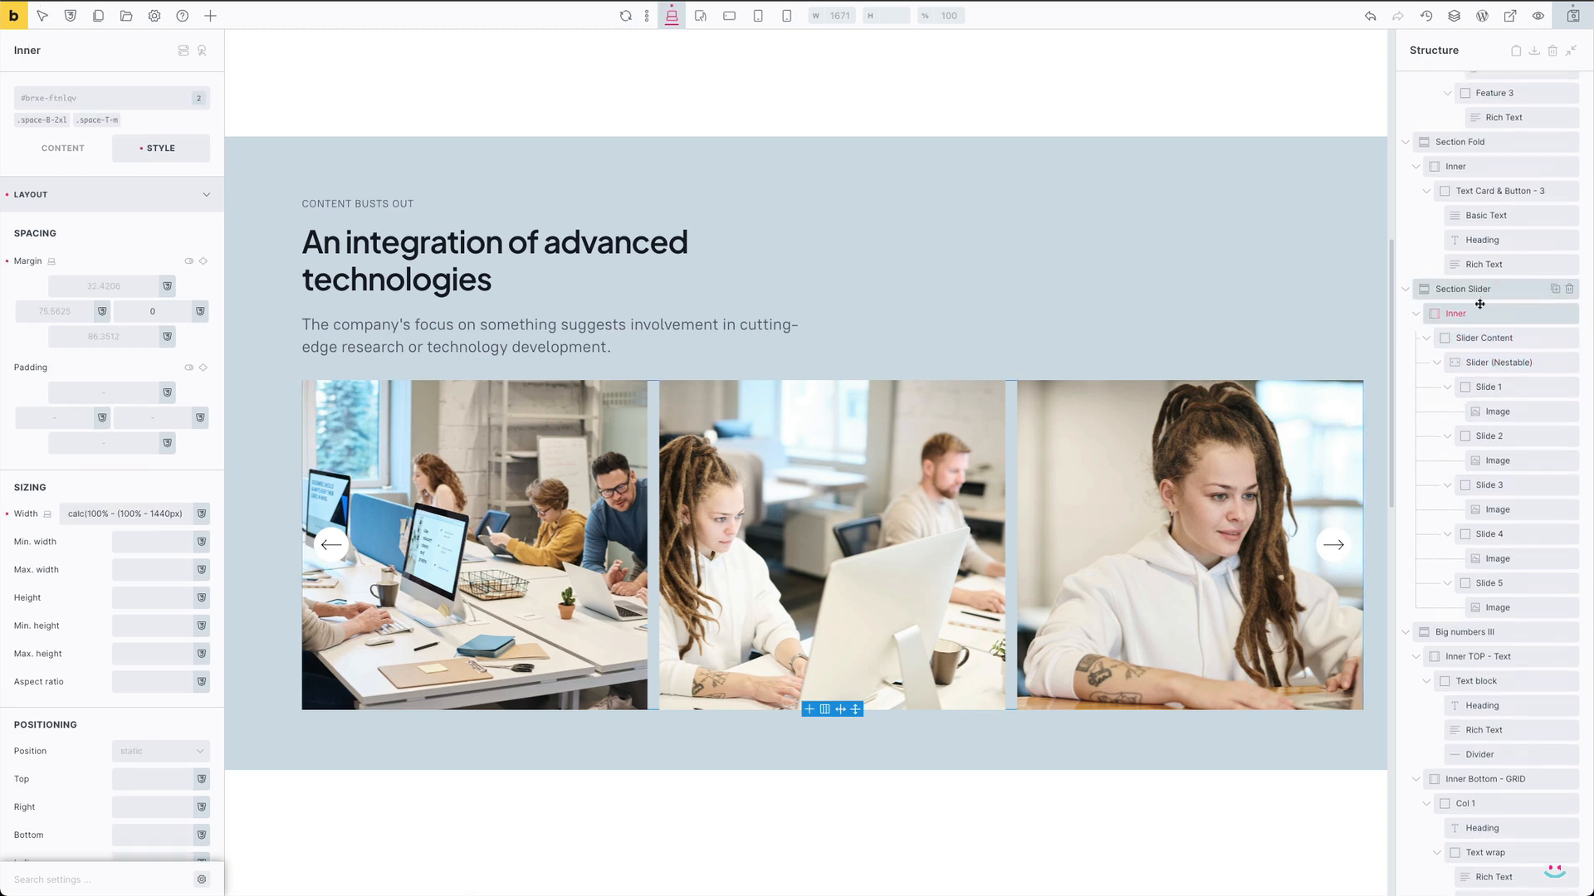
{"action": "mouse_move", "coordinate": [1480, 304]}
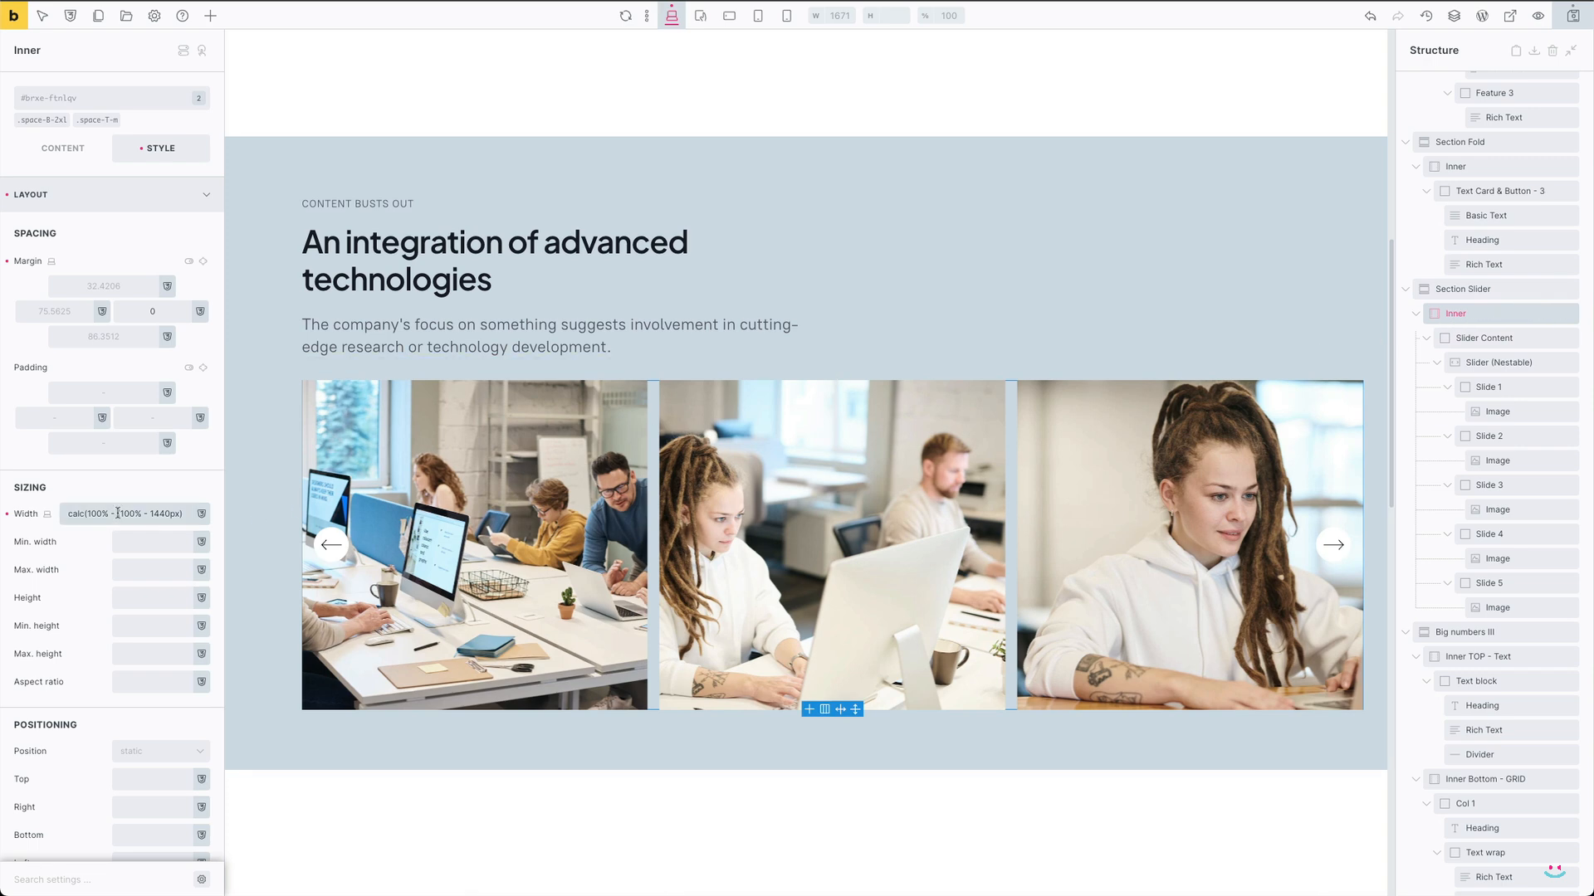
{"action": "mouse_move", "coordinate": [1489, 386]}
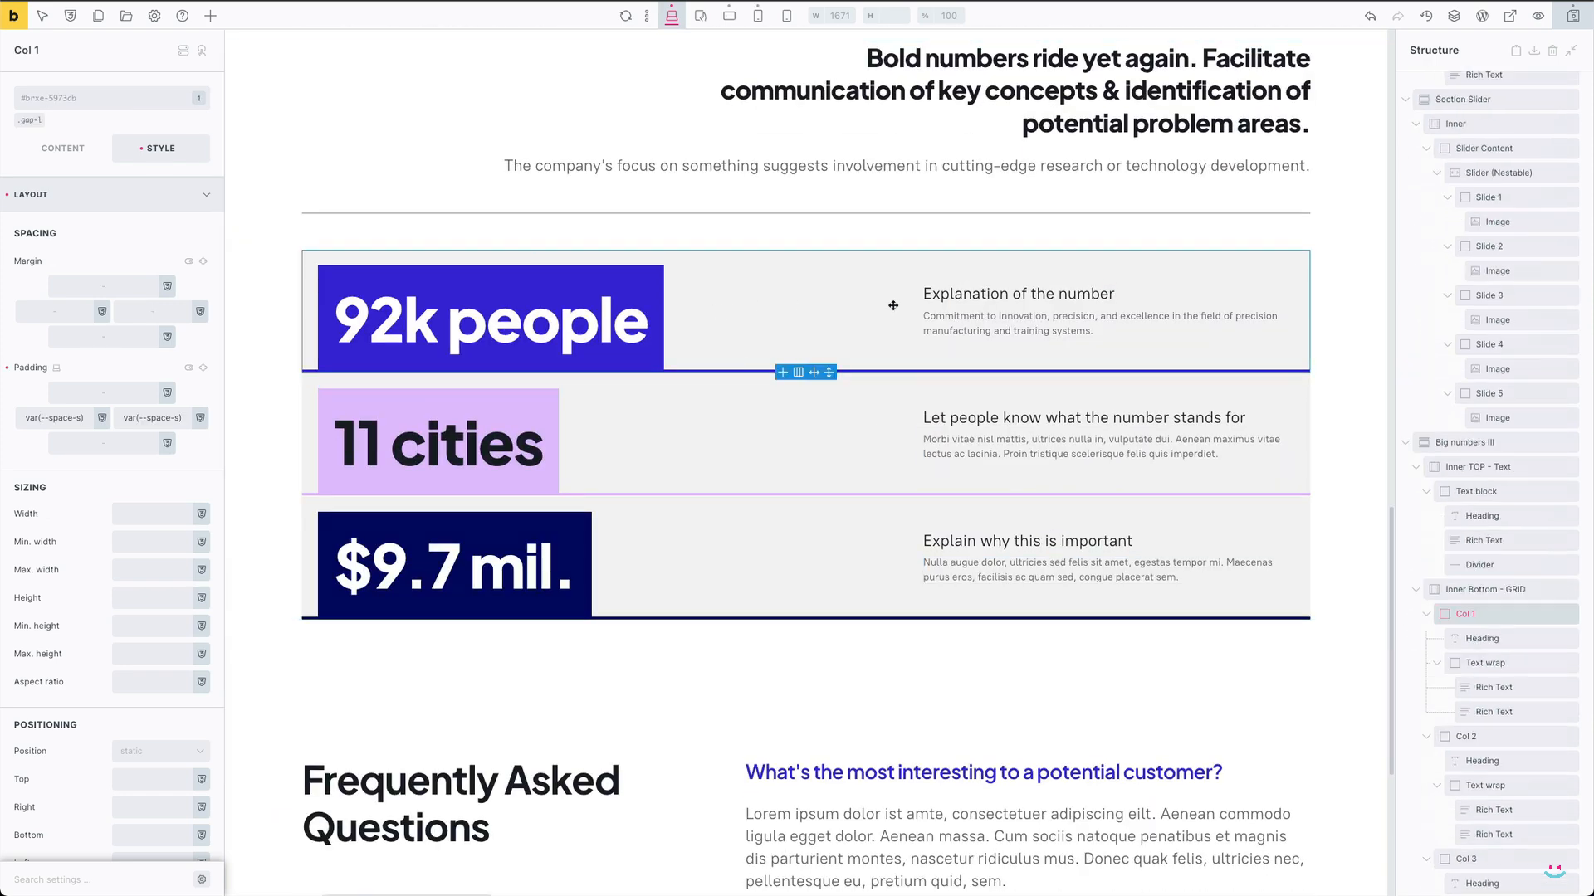
Preview the numbers grid, return to the builder, and select the slider's inner container.
{"action": "scroll", "scroll_direction": "down", "scroll_amount": 3}
{"action": "type", "text": "0"}
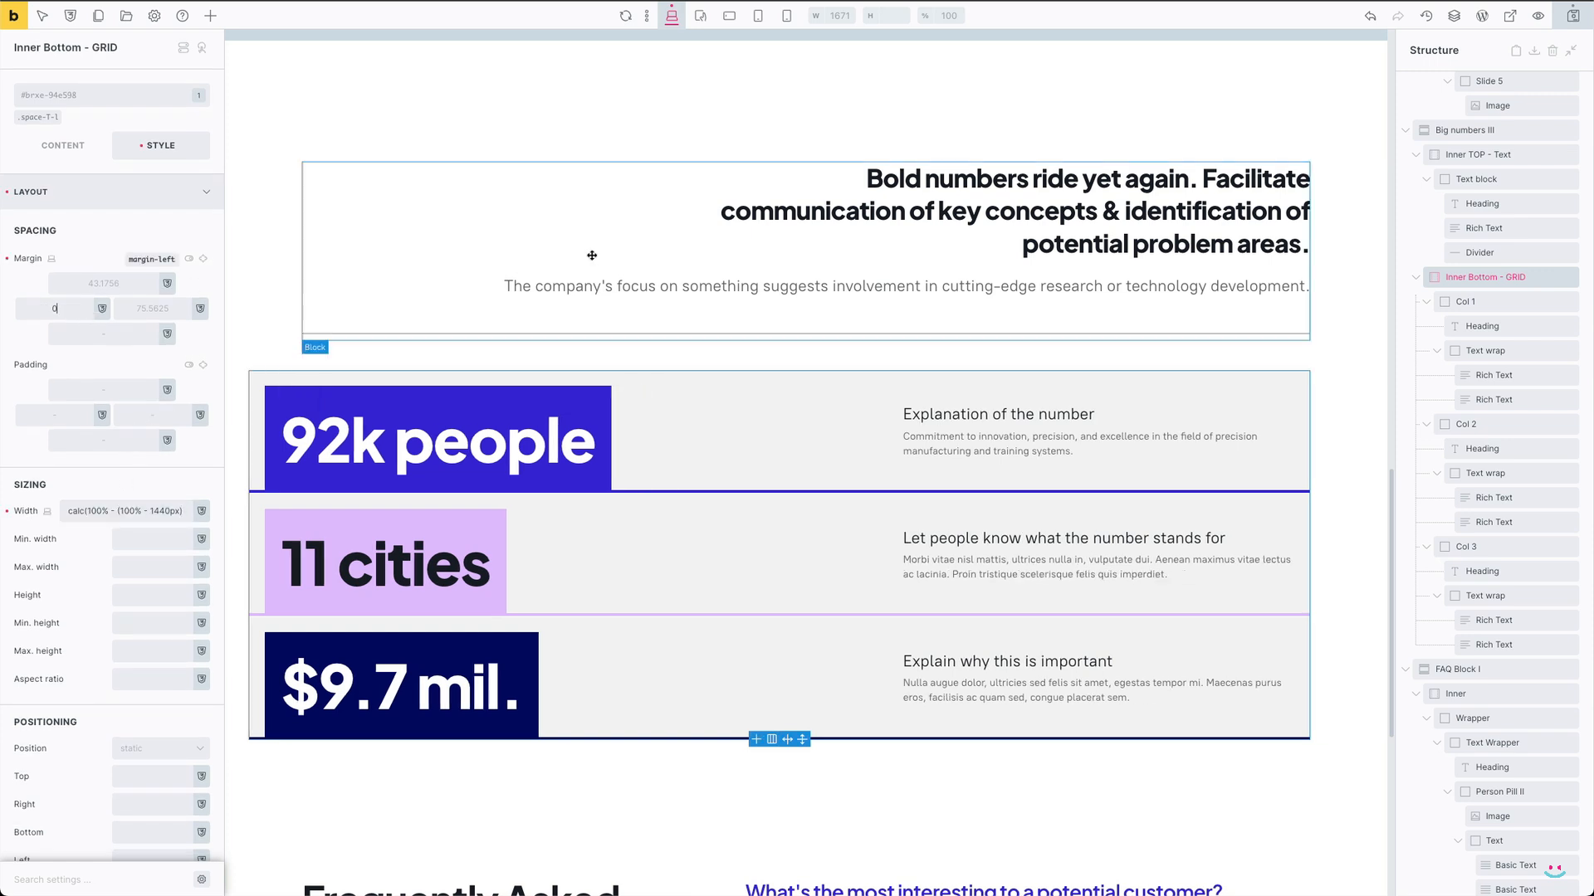
{"action": "left_click", "coordinate": [1538, 15]}
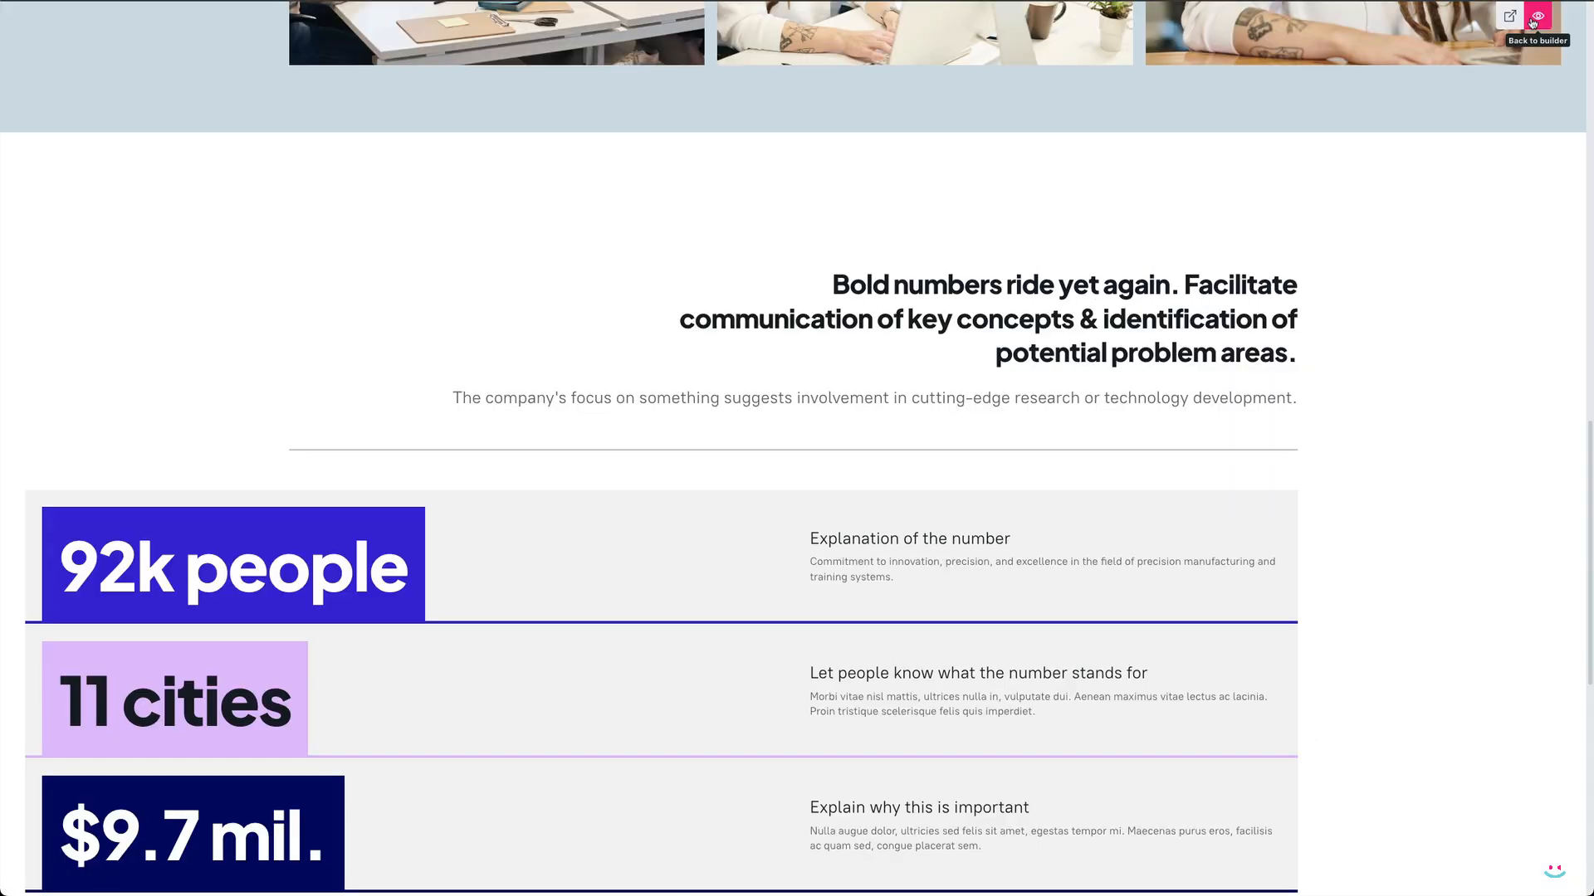
{"action": "left_click", "coordinate": [1539, 18]}
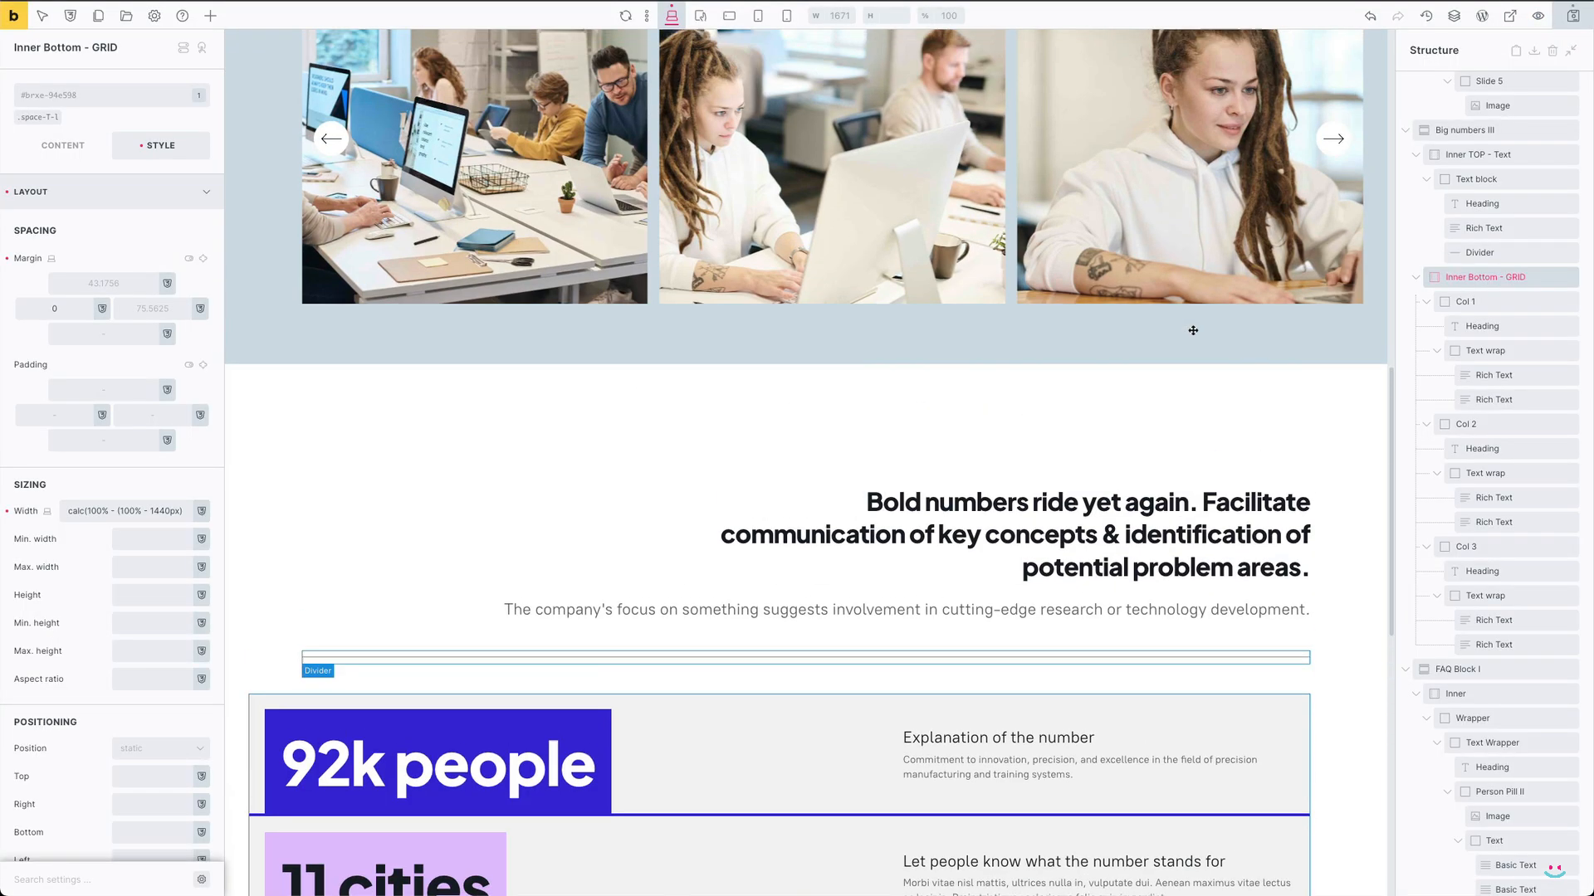
{"action": "left_click", "coordinate": [1496, 460]}
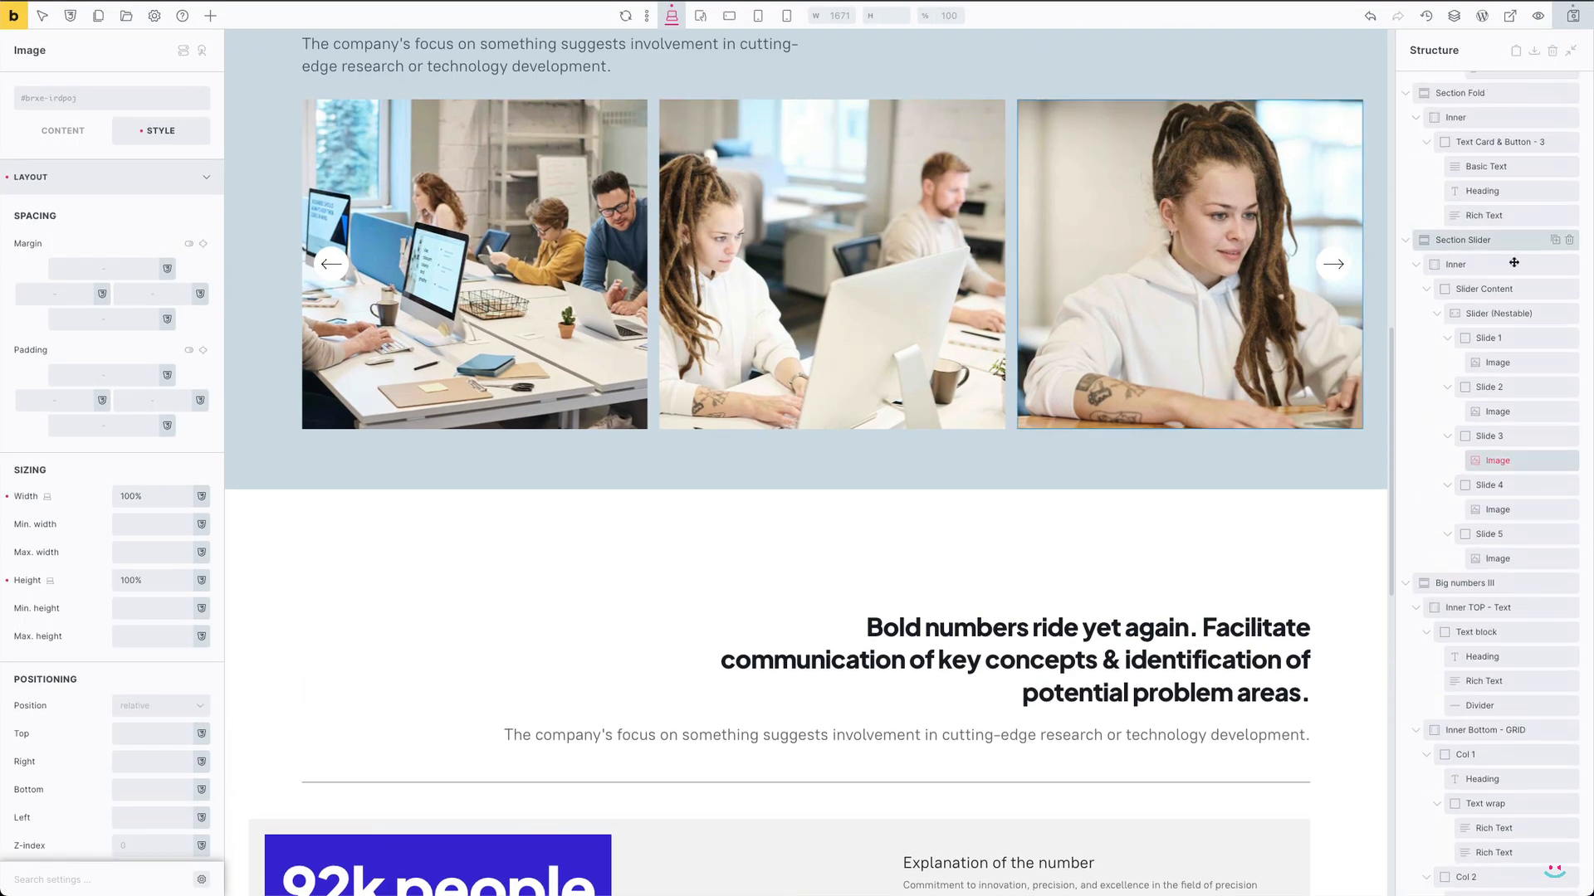
{"action": "left_click", "coordinate": [1455, 313]}
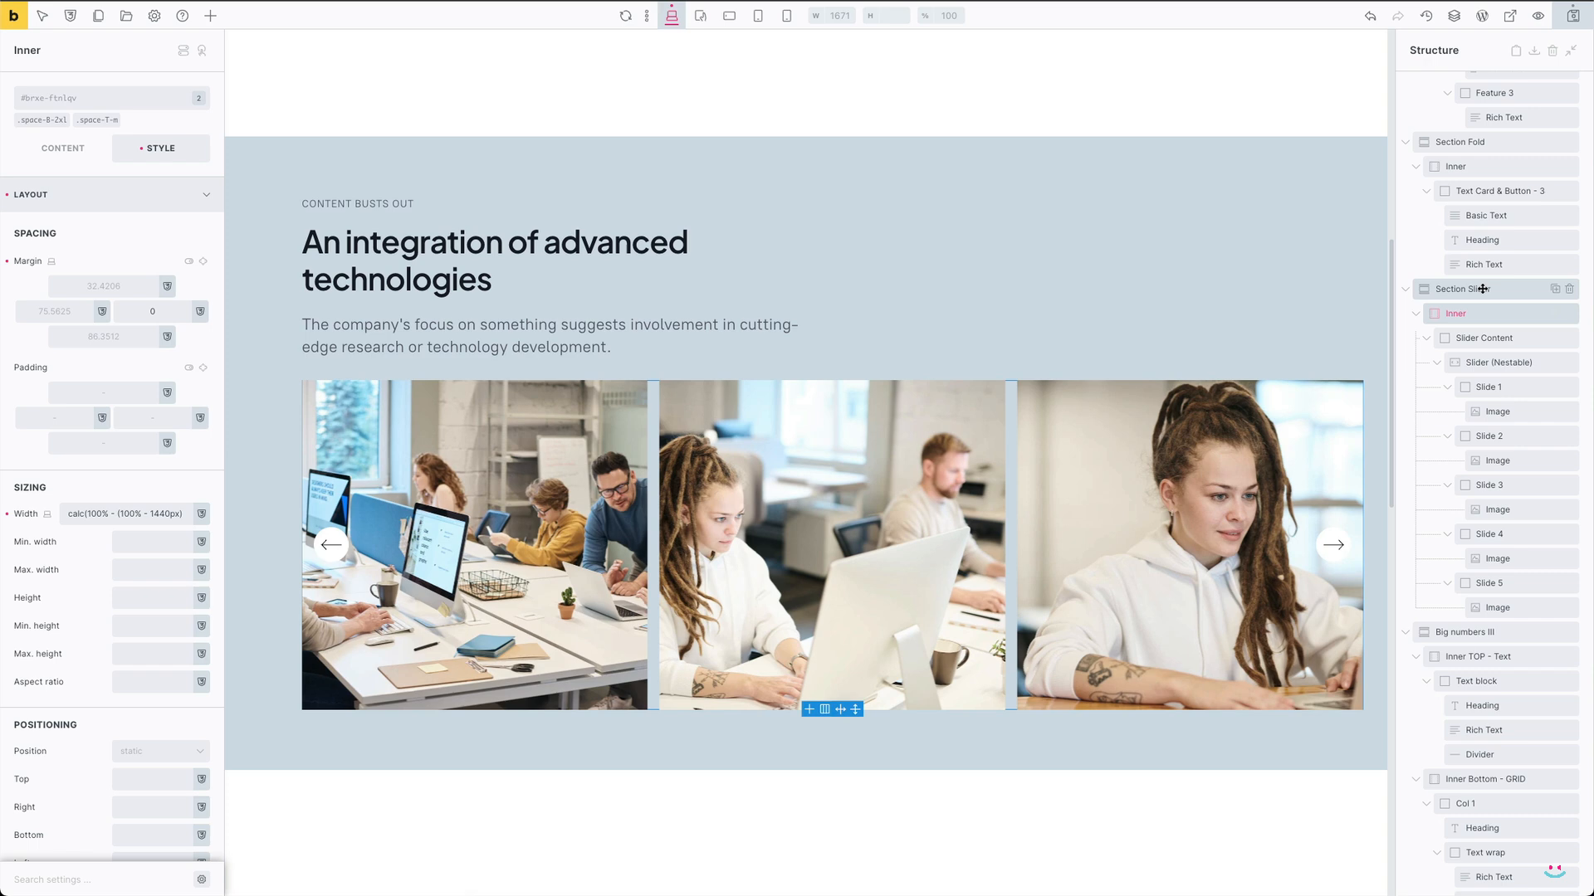
Select Section Slider and clear its left and right padding to 0.
{"action": "left_click", "coordinate": [1461, 289]}
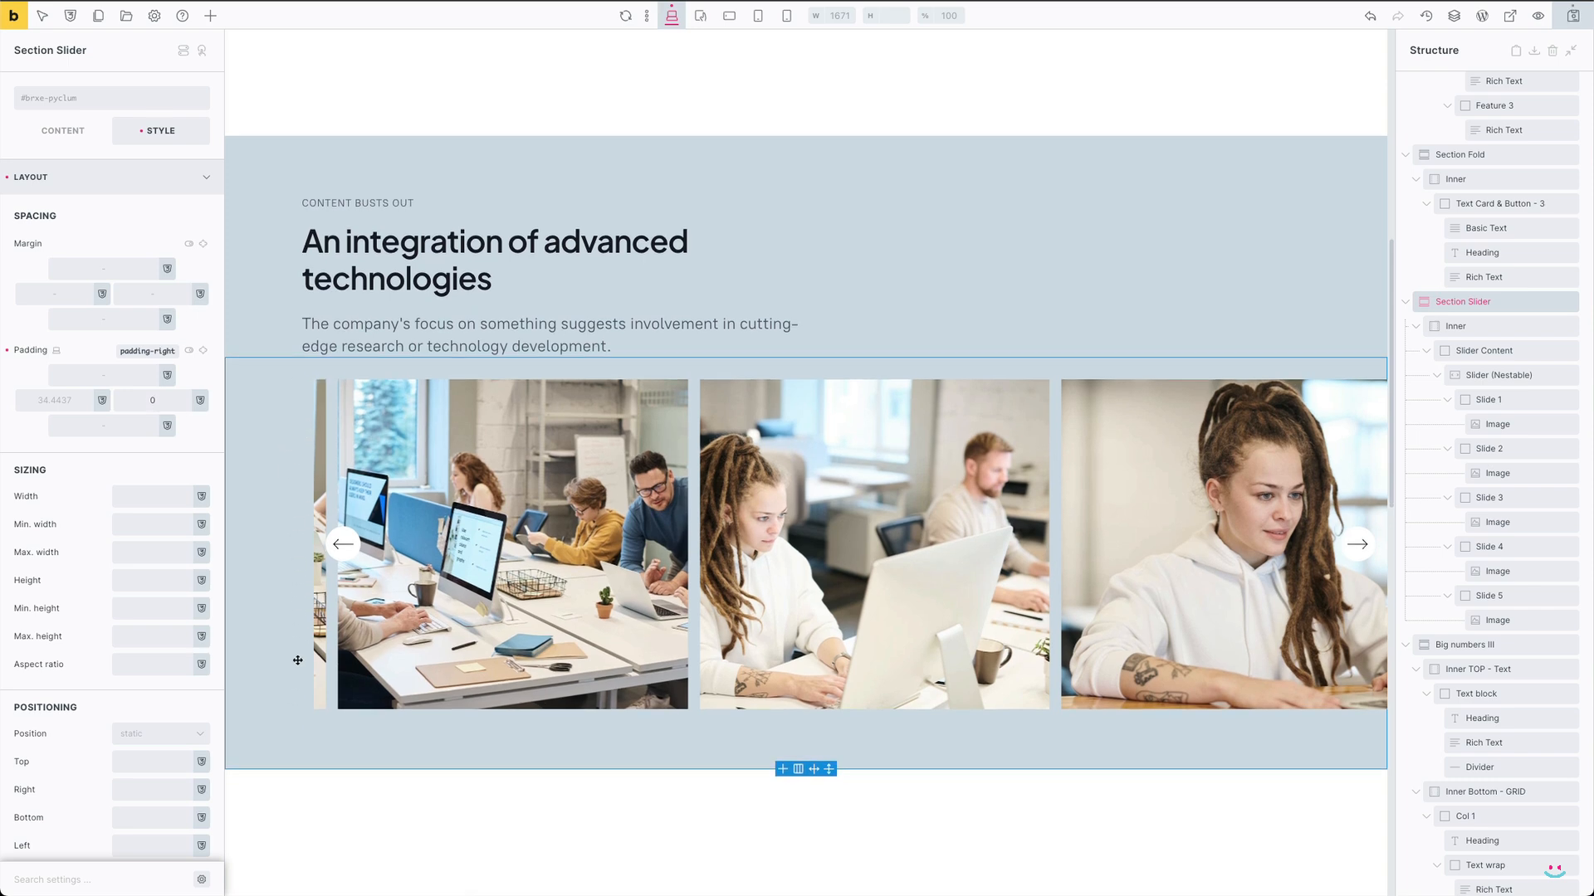
{"action": "mouse_move", "coordinate": [443, 441]}
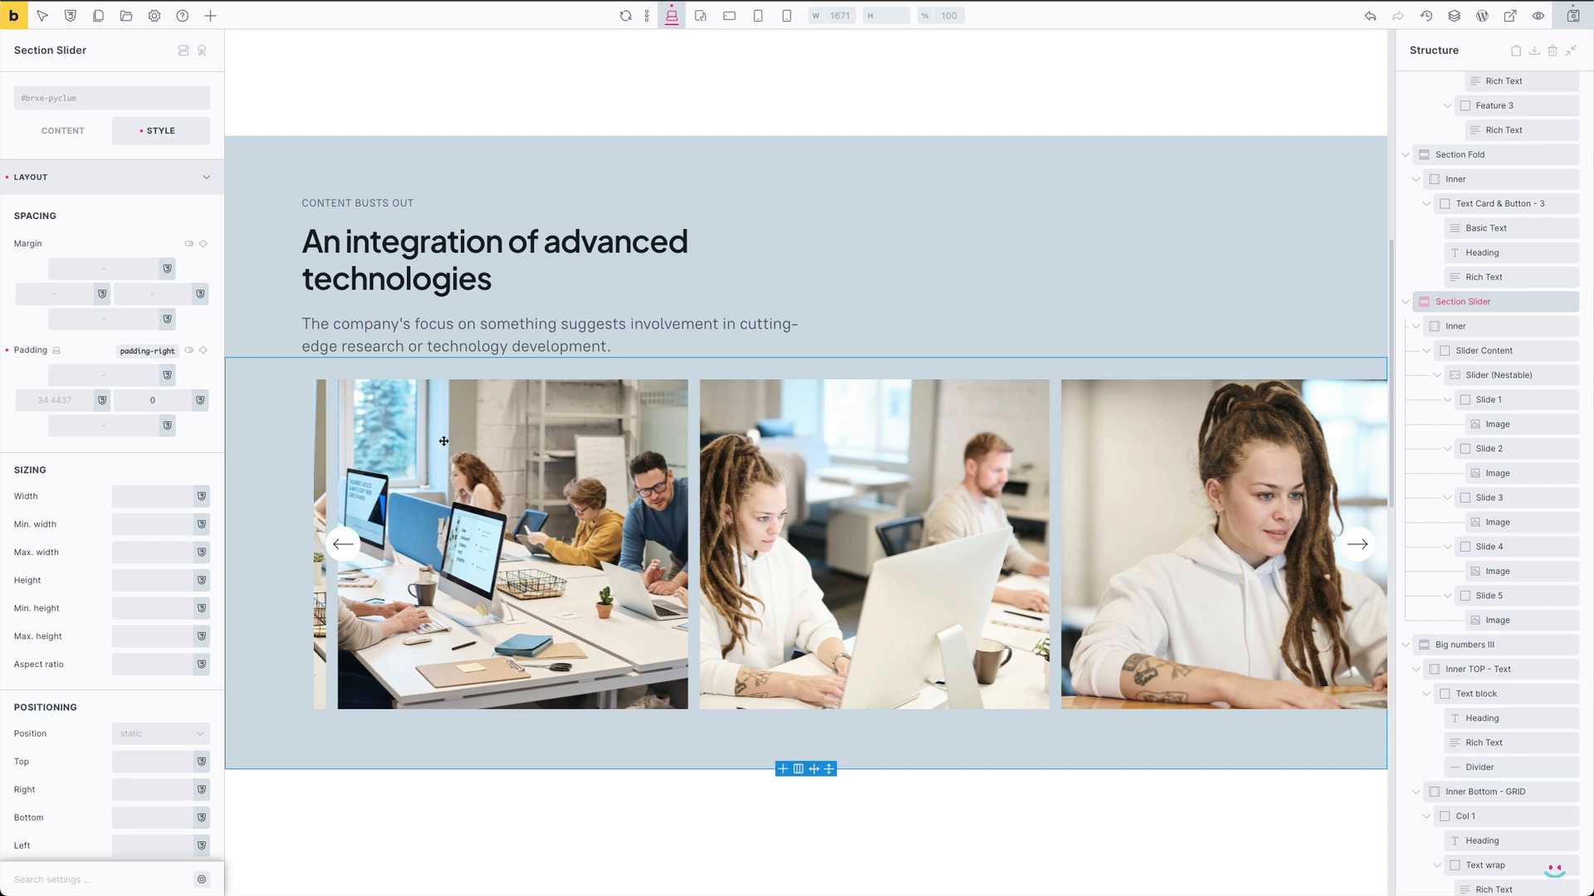
{"action": "mouse_move", "coordinate": [400, 465]}
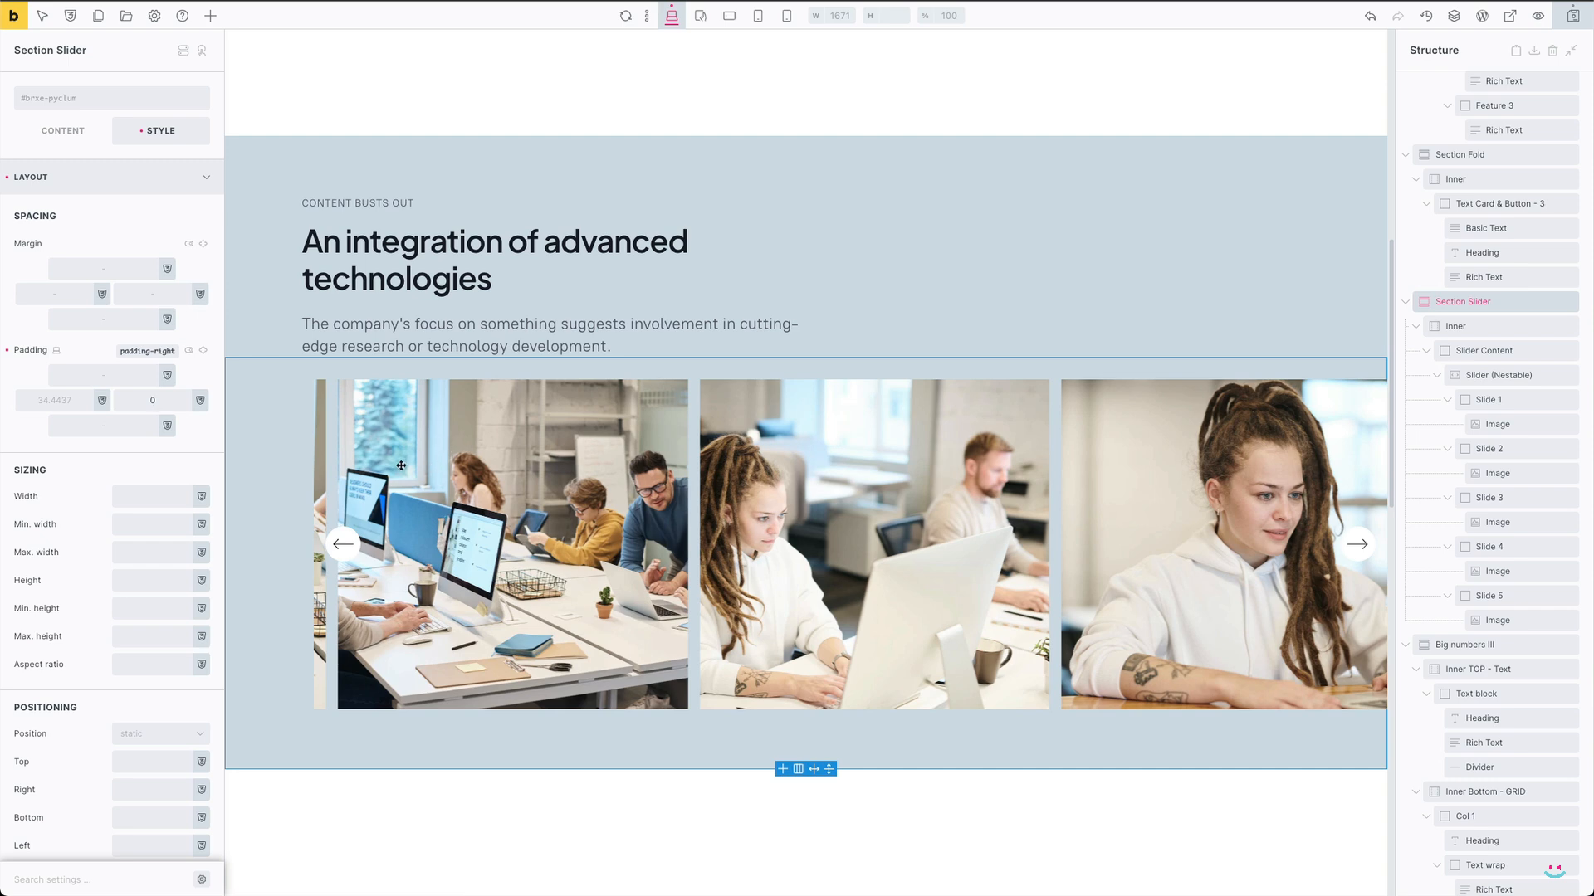
{"action": "left_click", "coordinate": [698, 15]}
{"action": "type", "text": "0"}
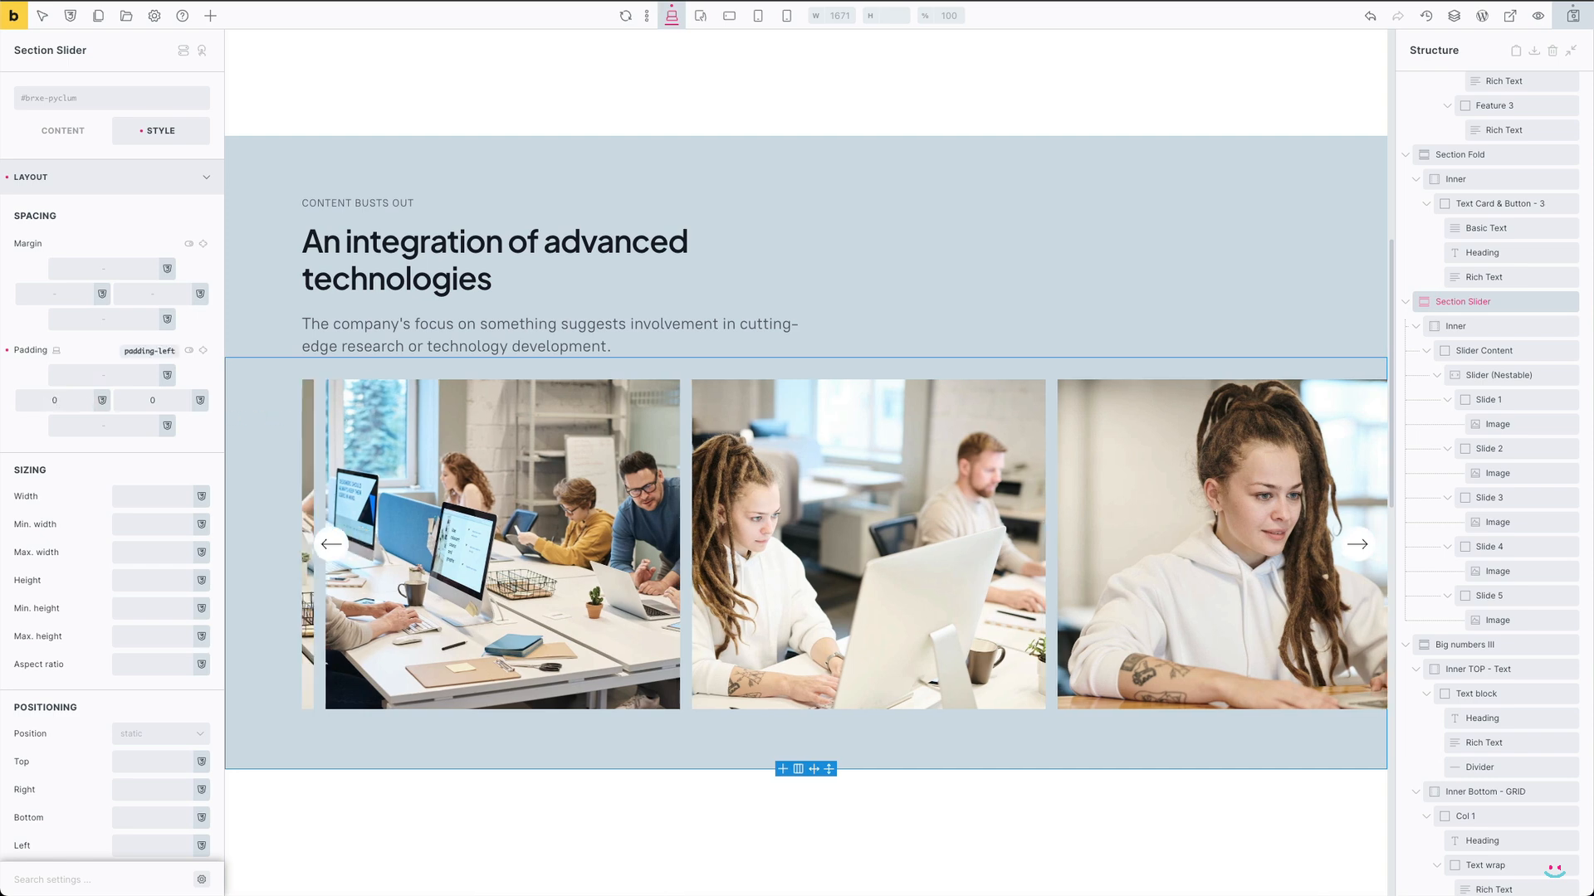
{"action": "mouse_move", "coordinate": [701, 15]}
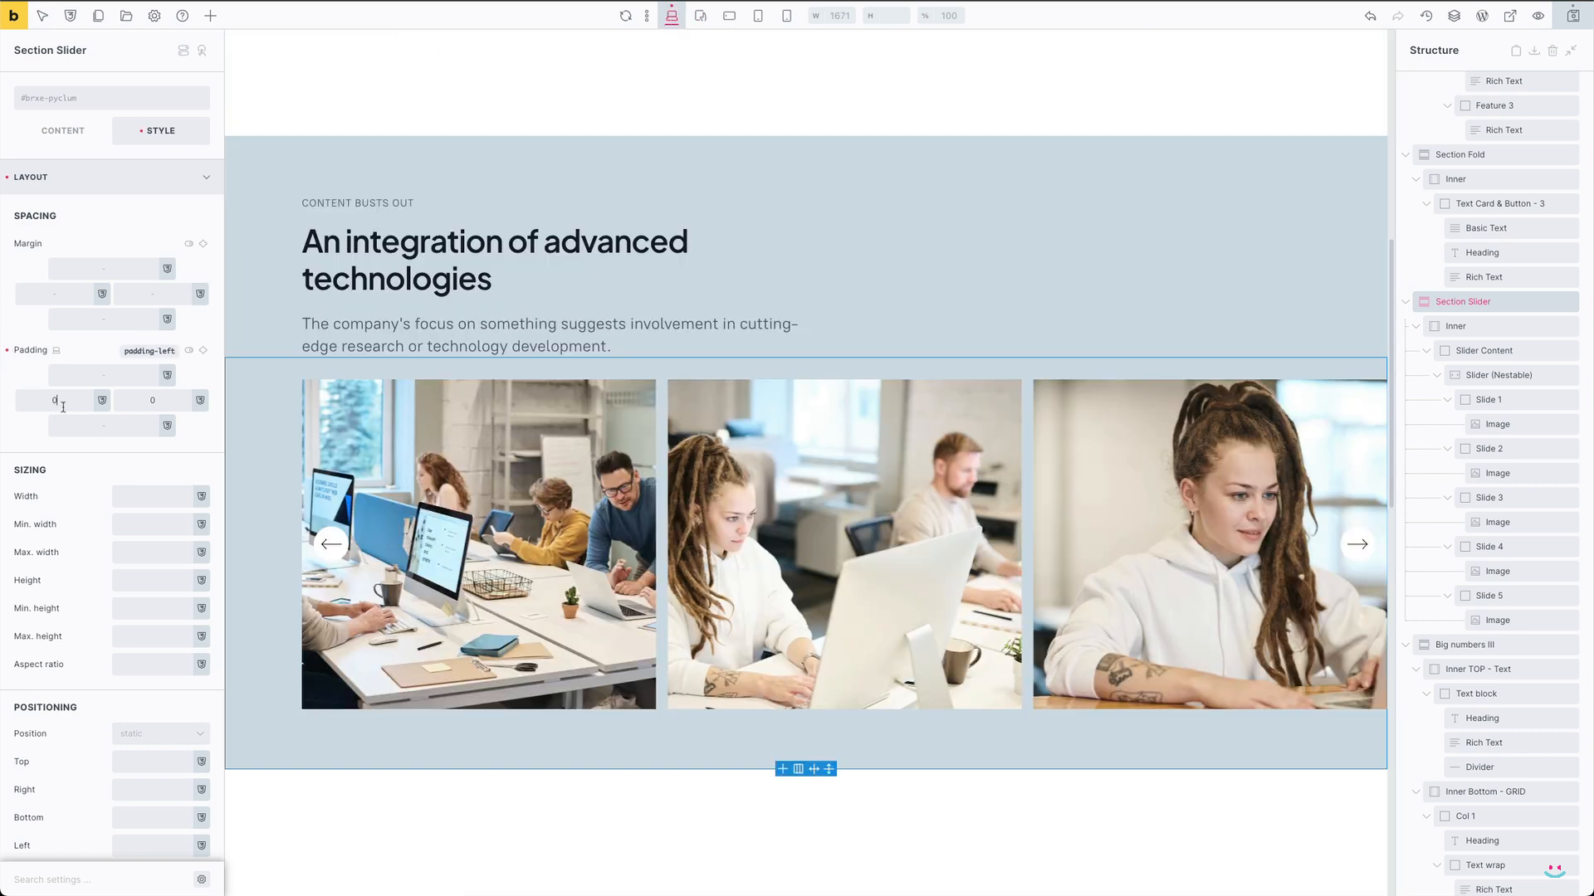
{"action": "left_click", "coordinate": [1454, 327]}
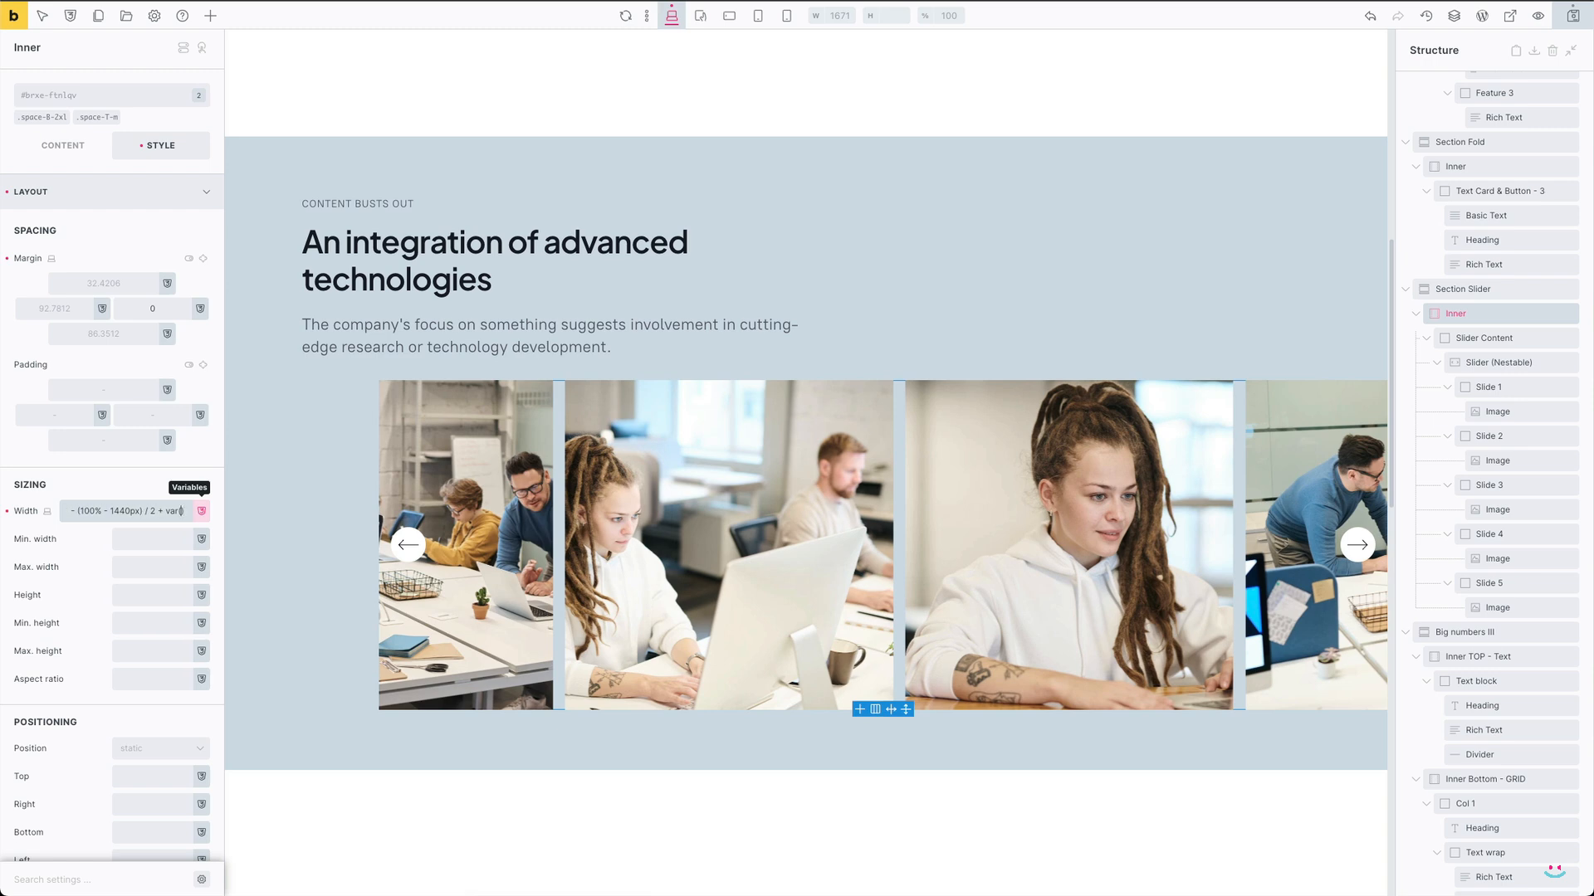
Add + var(--space-m) / 2 to Inner's calc width, return to Desktop, and preview.
{"action": "left_click", "coordinate": [408, 544]}
{"action": "type", "text": "--space-m) / 2"}
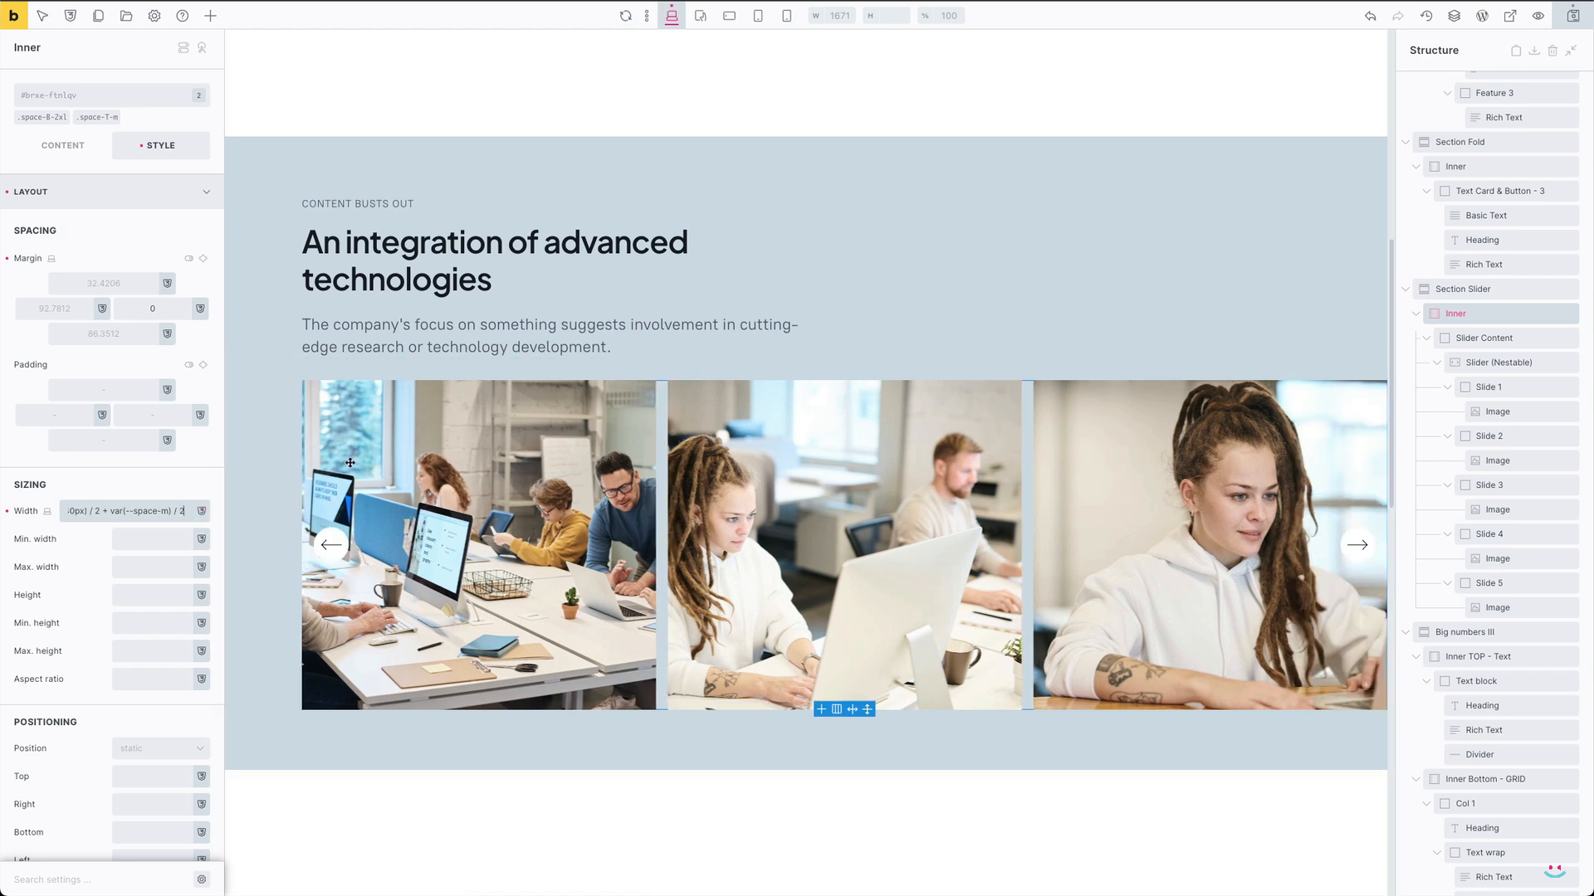
{"action": "left_click", "coordinate": [700, 15]}
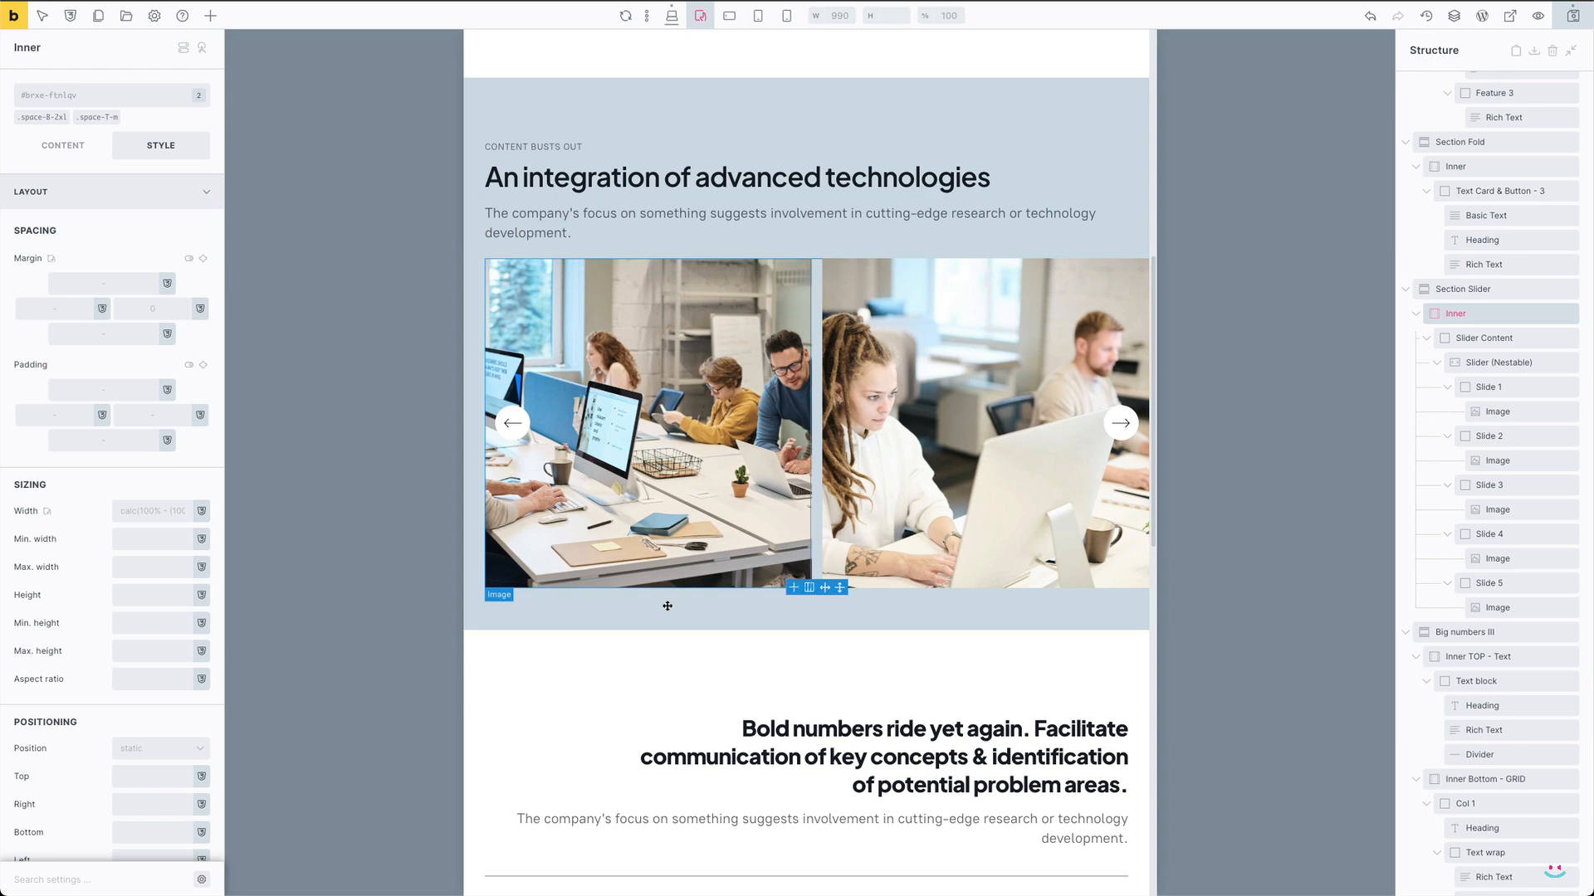
{"action": "mouse_move", "coordinate": [671, 15]}
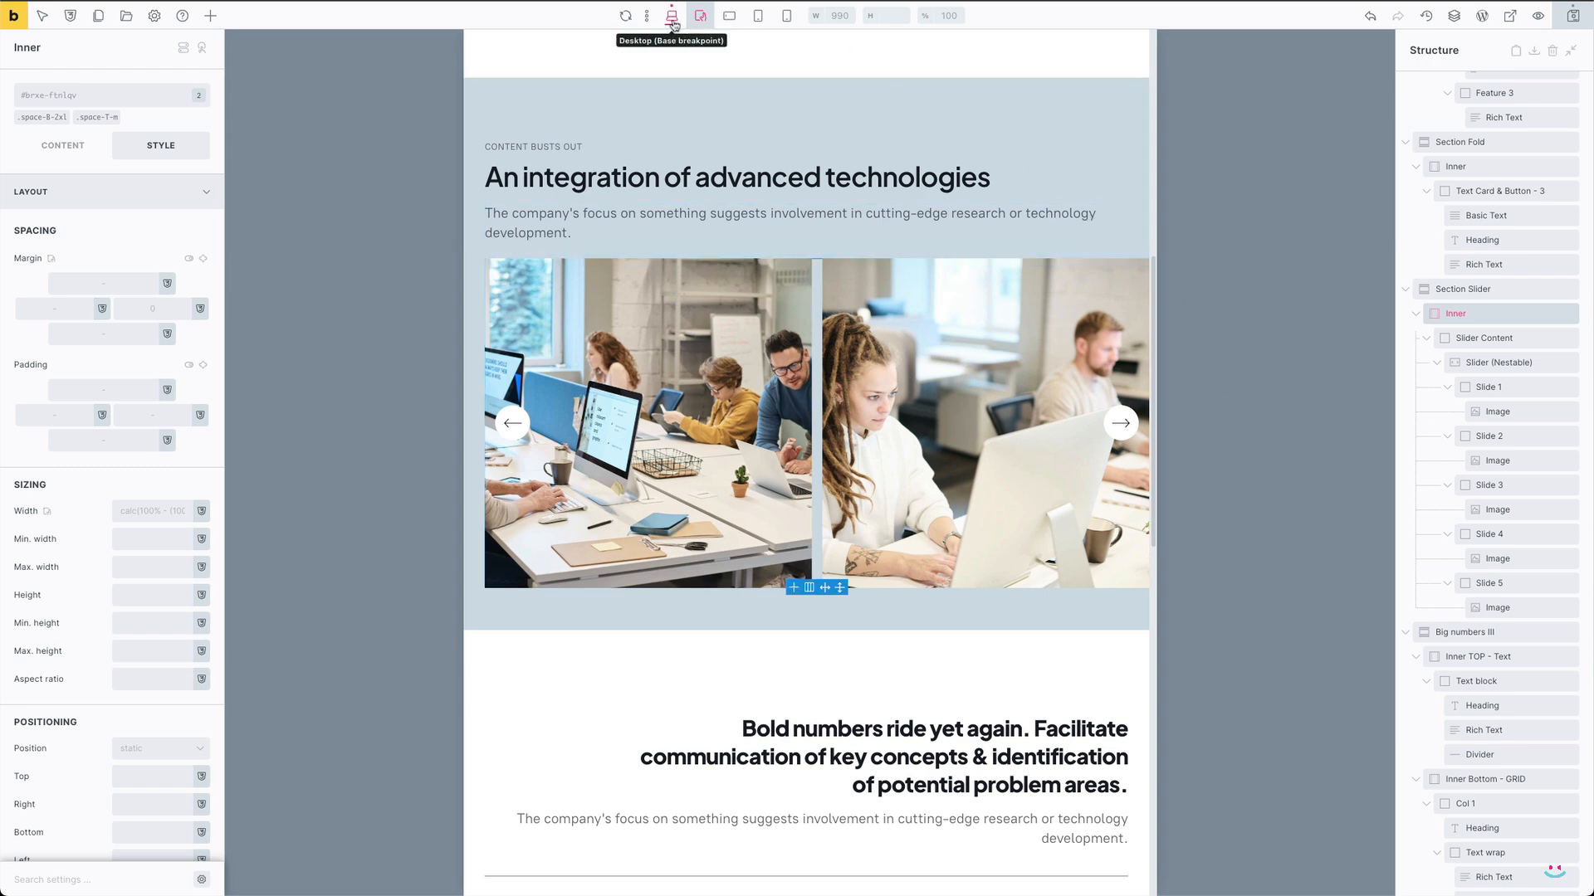
{"action": "left_click", "coordinate": [671, 14]}
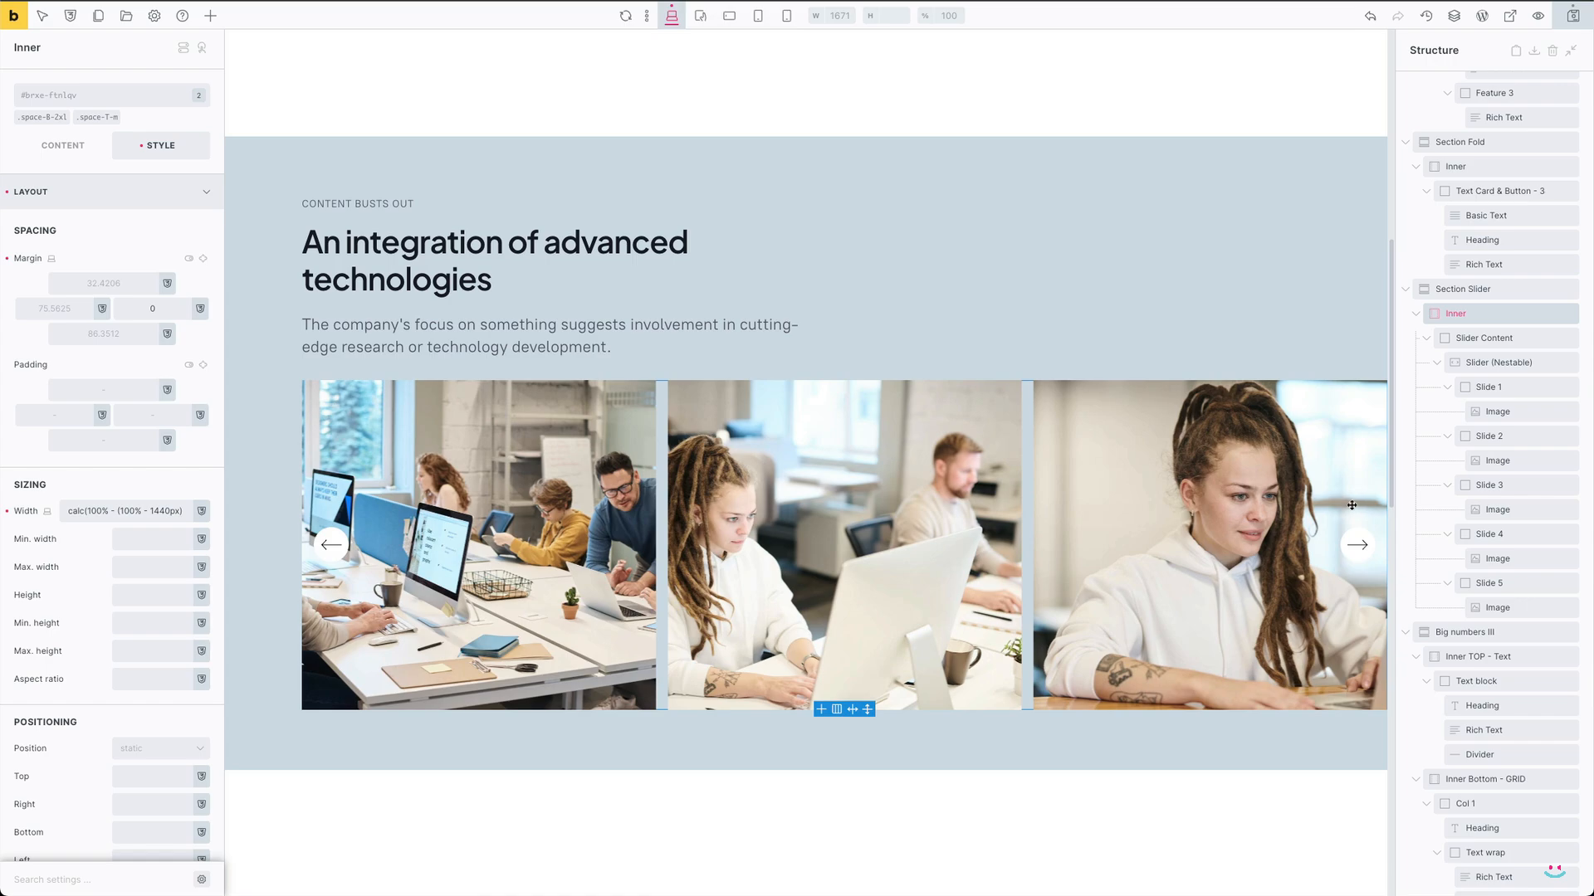
{"action": "left_click", "coordinate": [1509, 17]}
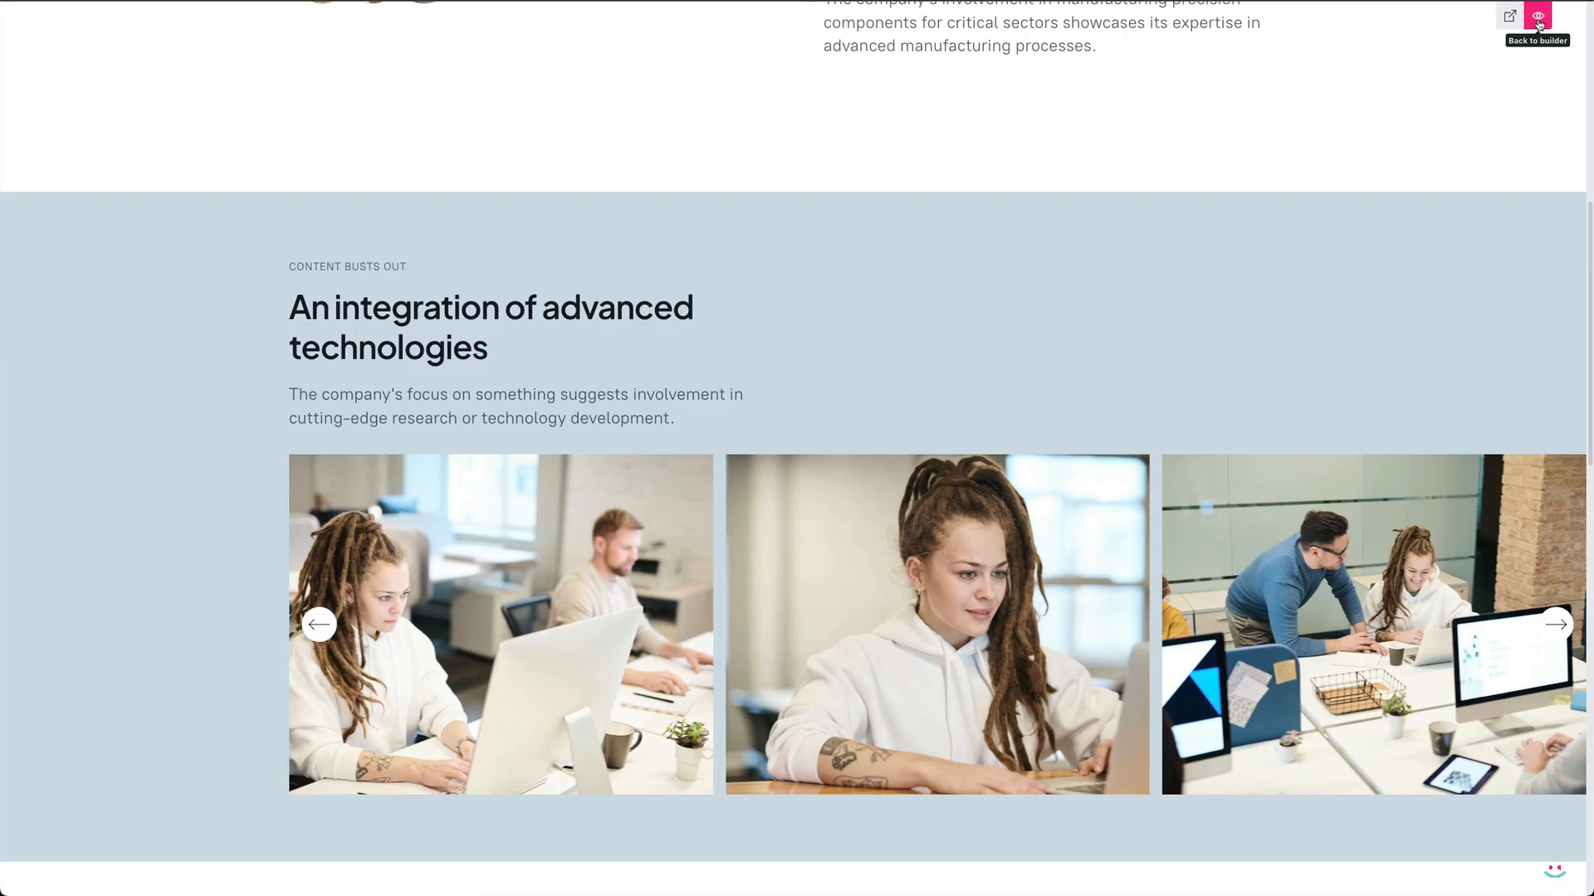
{"action": "scroll", "scroll_direction": "down", "scroll_amount": 3}
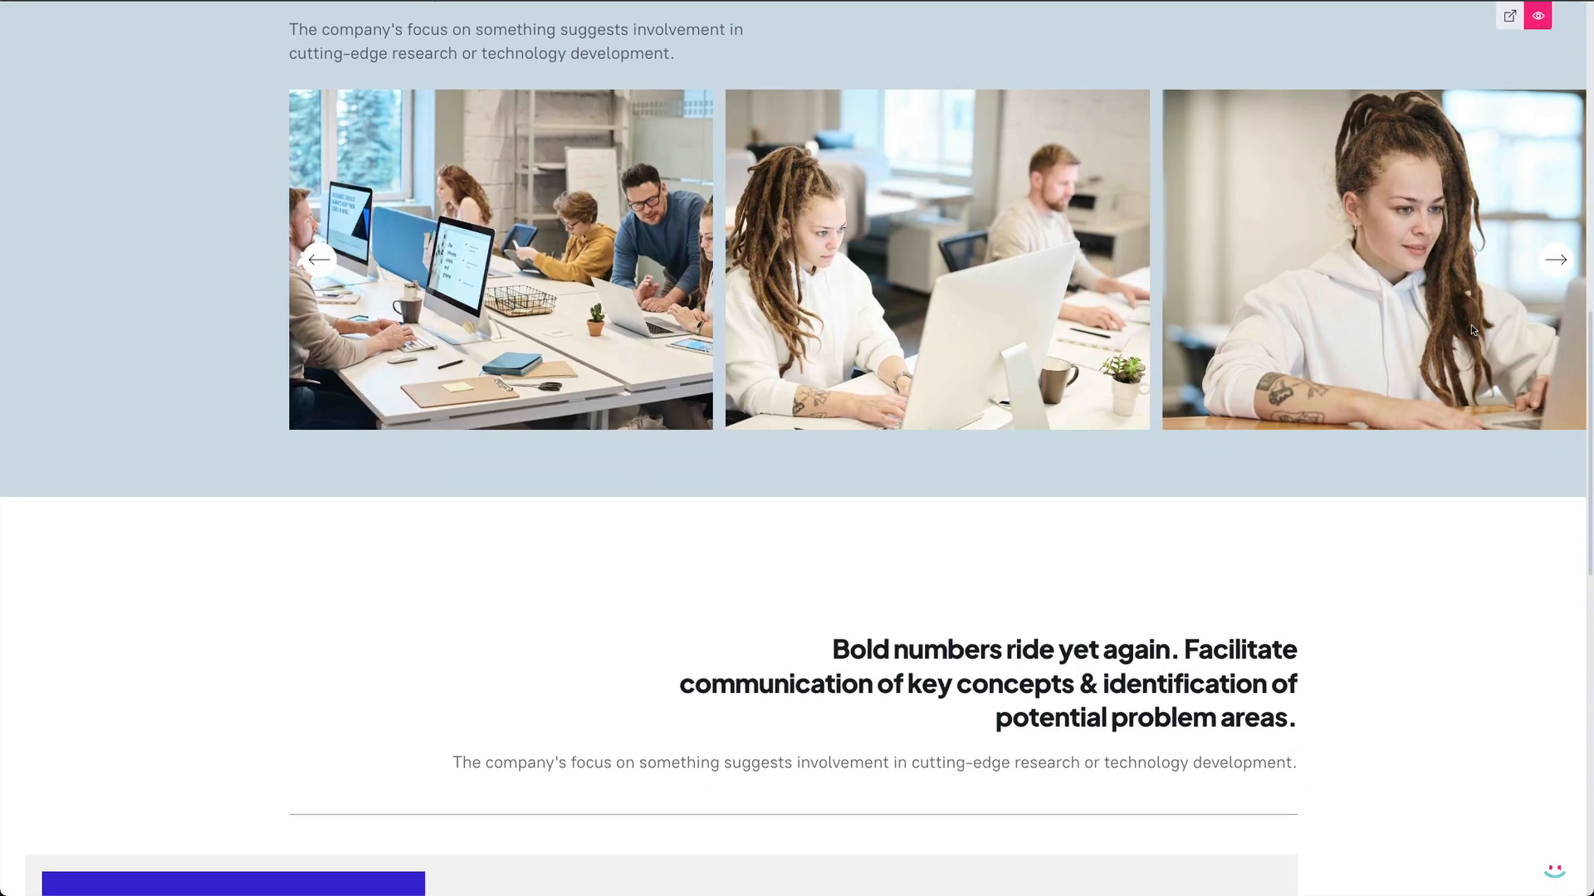
{"action": "scroll", "scroll_direction": "down", "scroll_amount": 3}
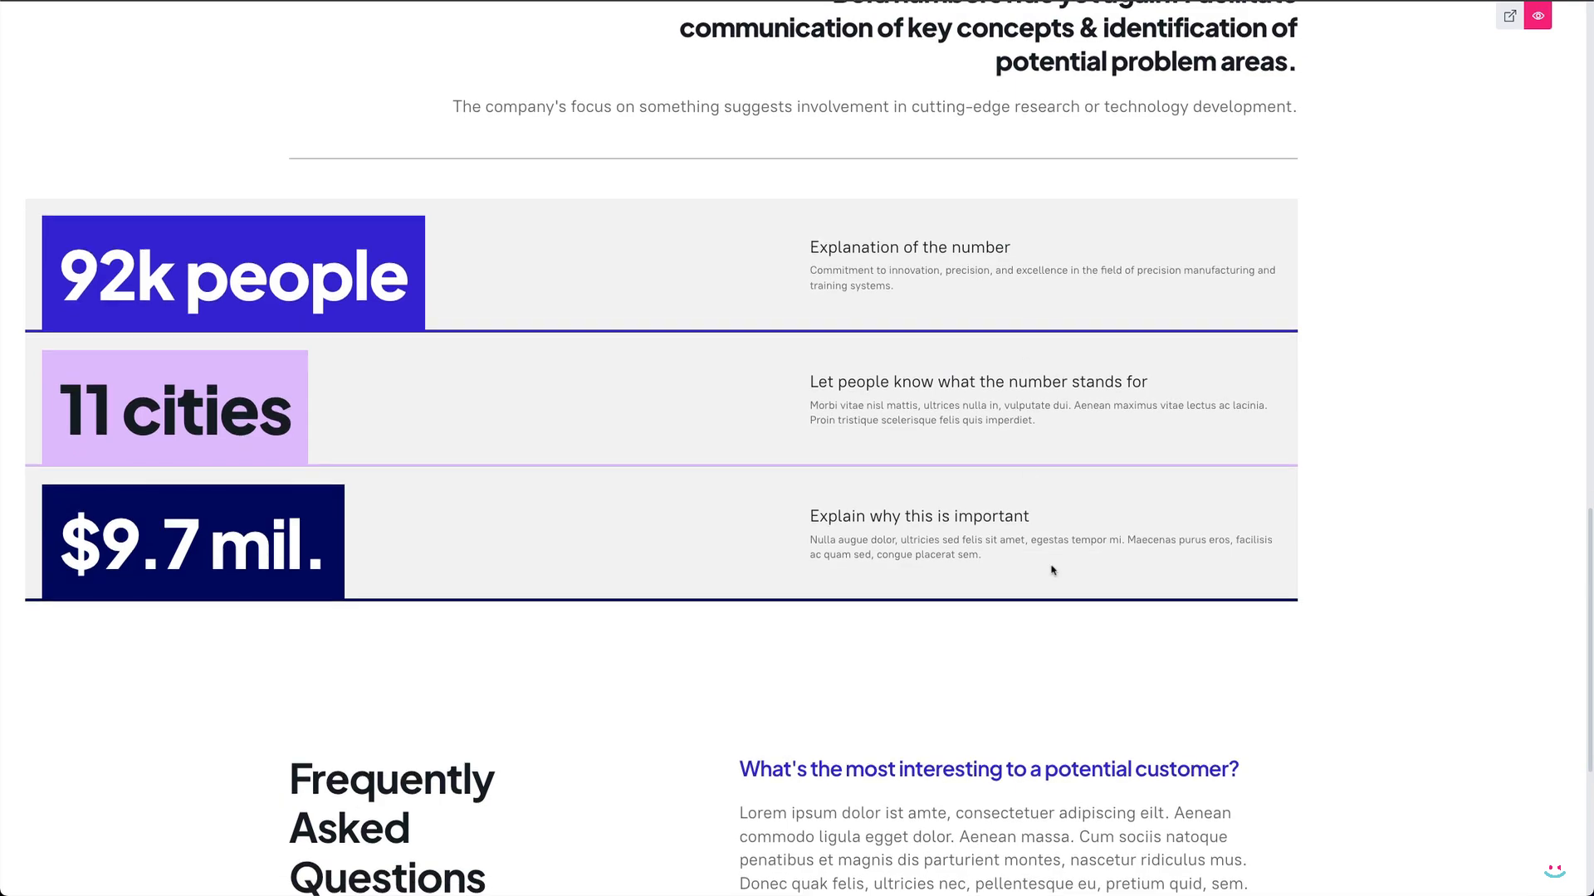